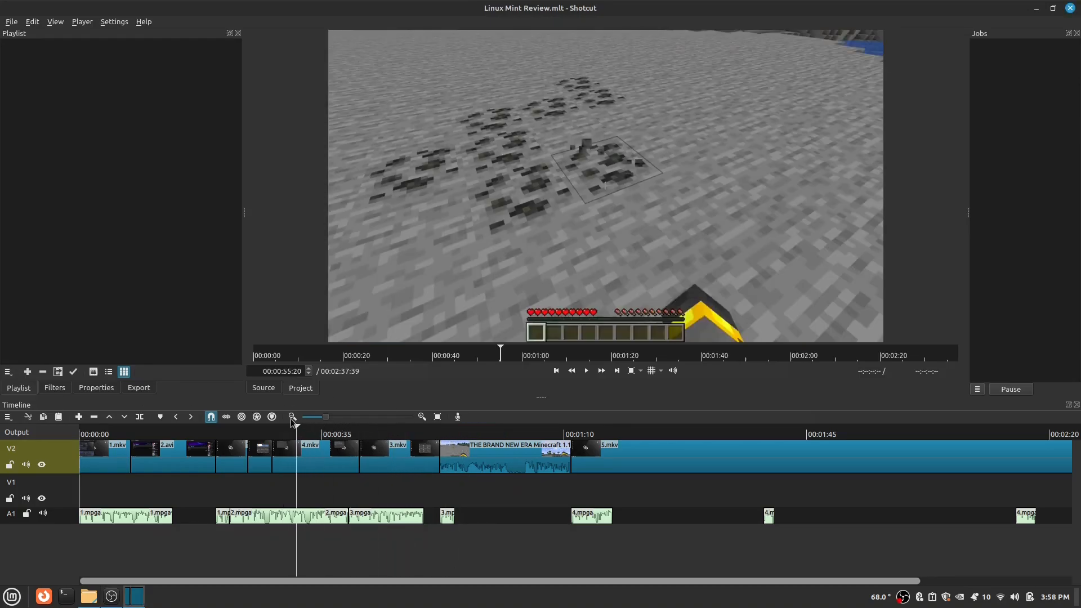
Step: Start a YouTube comment reading 'This looks good' under the ClamTK video
left_click(156, 596)
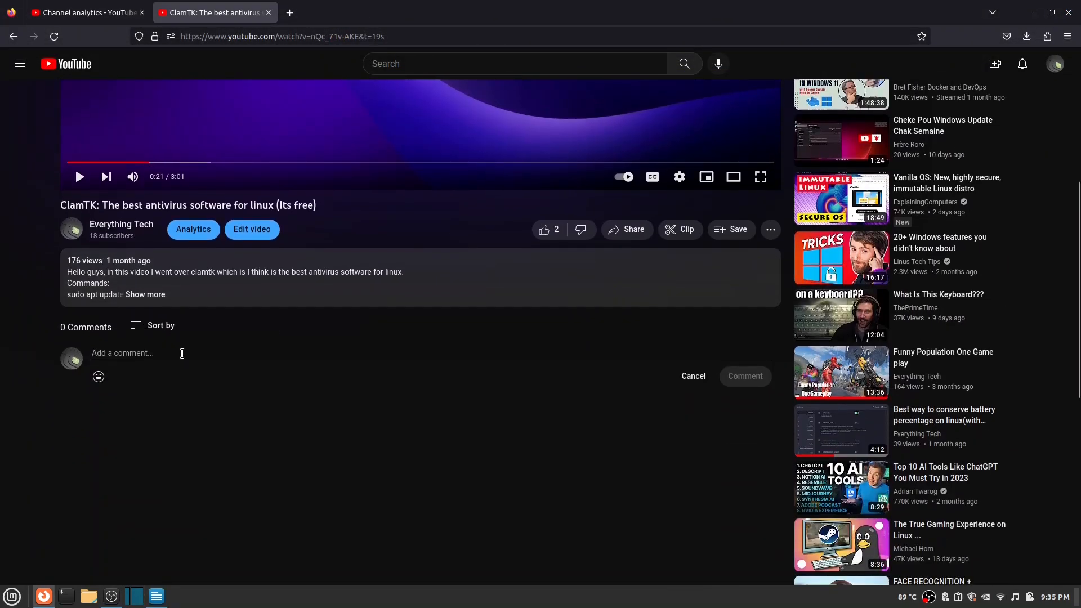
type("This video I")
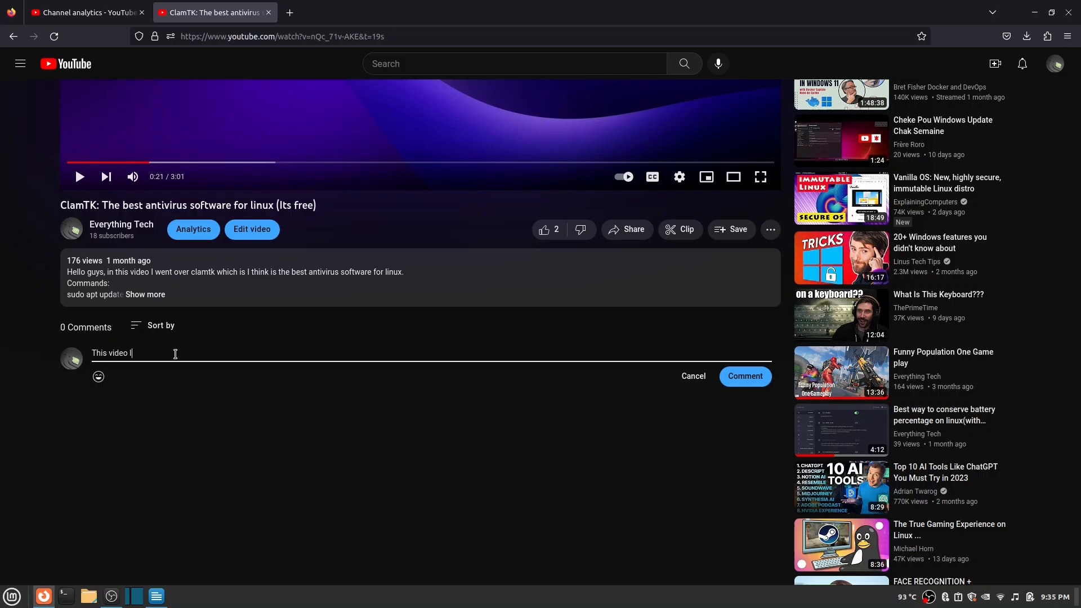
type("looks good")
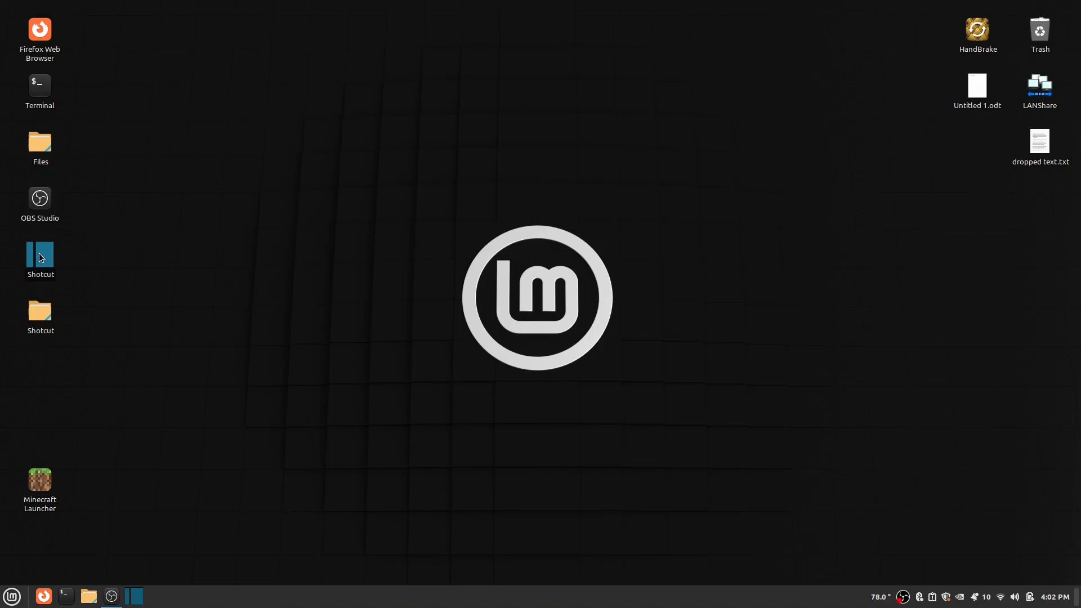
Step: Launch Shotcut, add Blur: Box to the Minecraft clip and set Width to about 81.9%
double_click(39, 253)
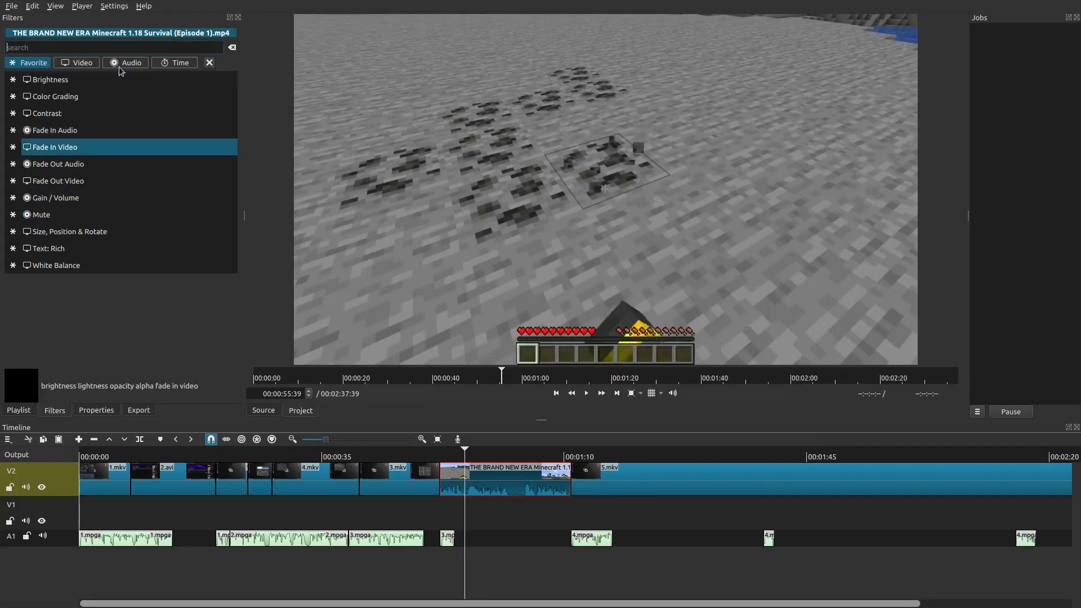
left_click(81, 64)
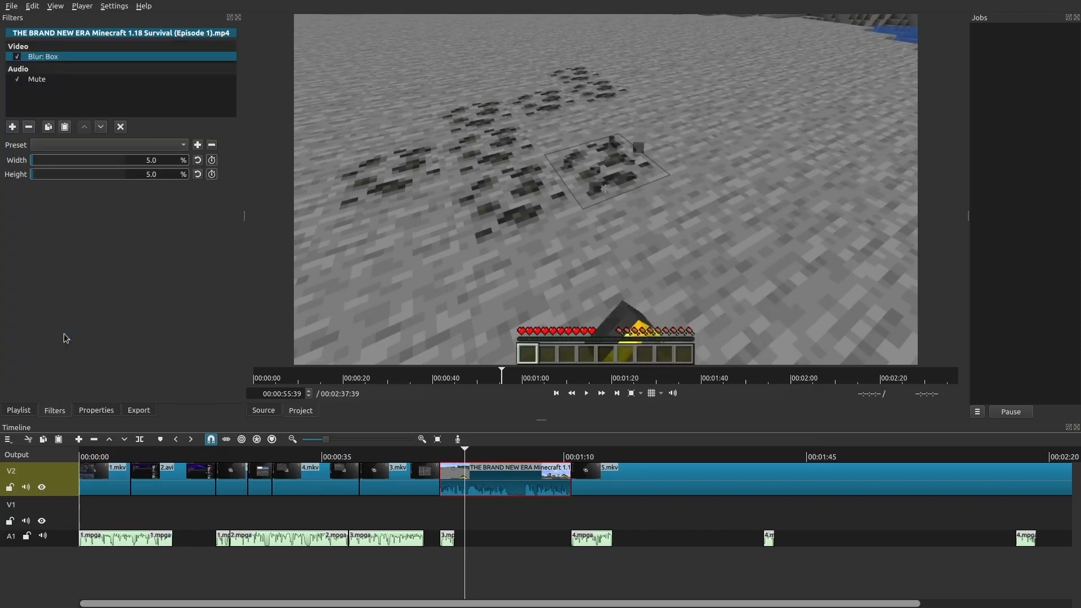
left_click_drag(41, 159, 107, 159)
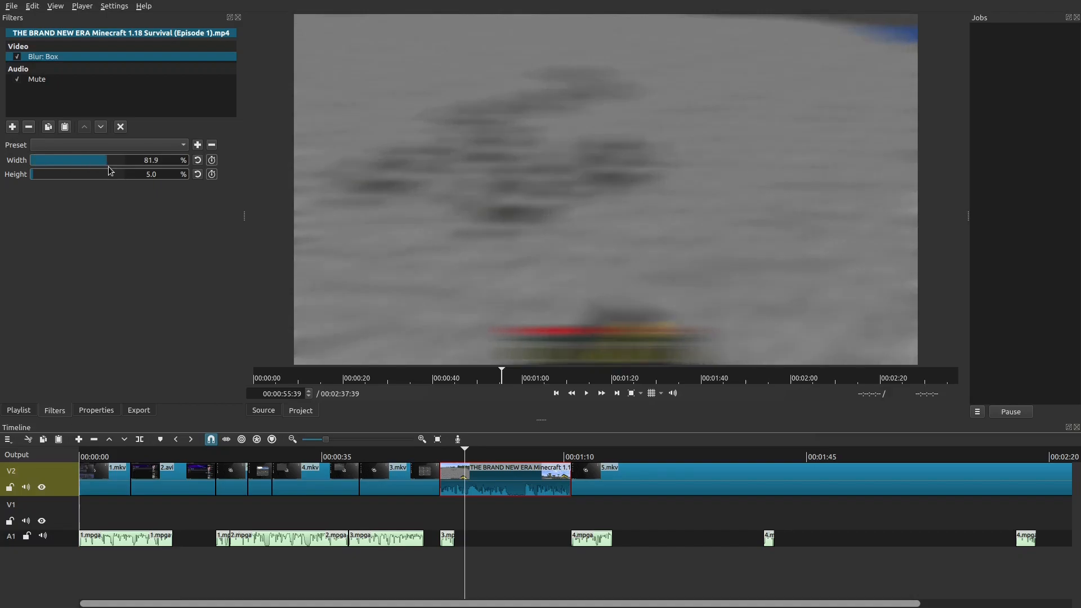
left_click_drag(137, 160, 44, 160)
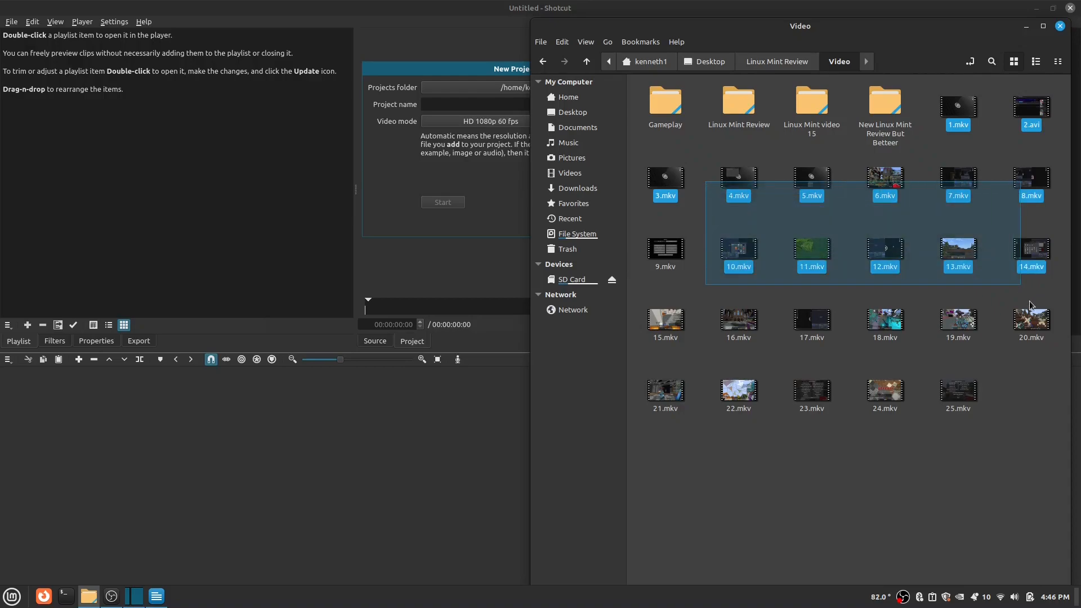
Step: Select the numbered .mkv recordings in the Video folder for the Shotcut playlist
left_click(665, 250)
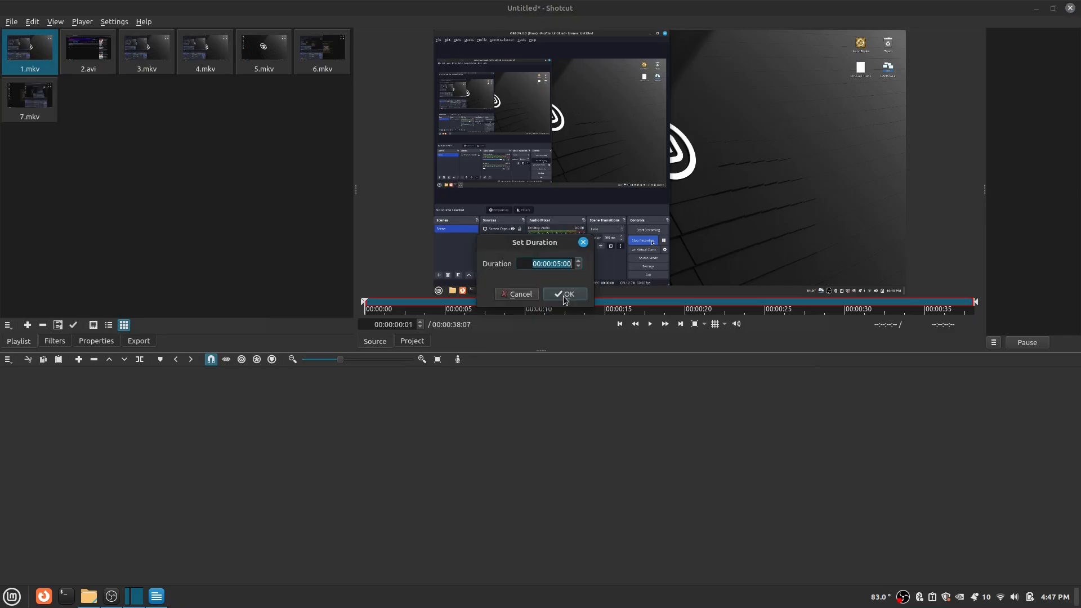
Step: Confirm the five-second import duration and bring the file manager back up for Linux Mint Review.mlt
left_click(564, 294)
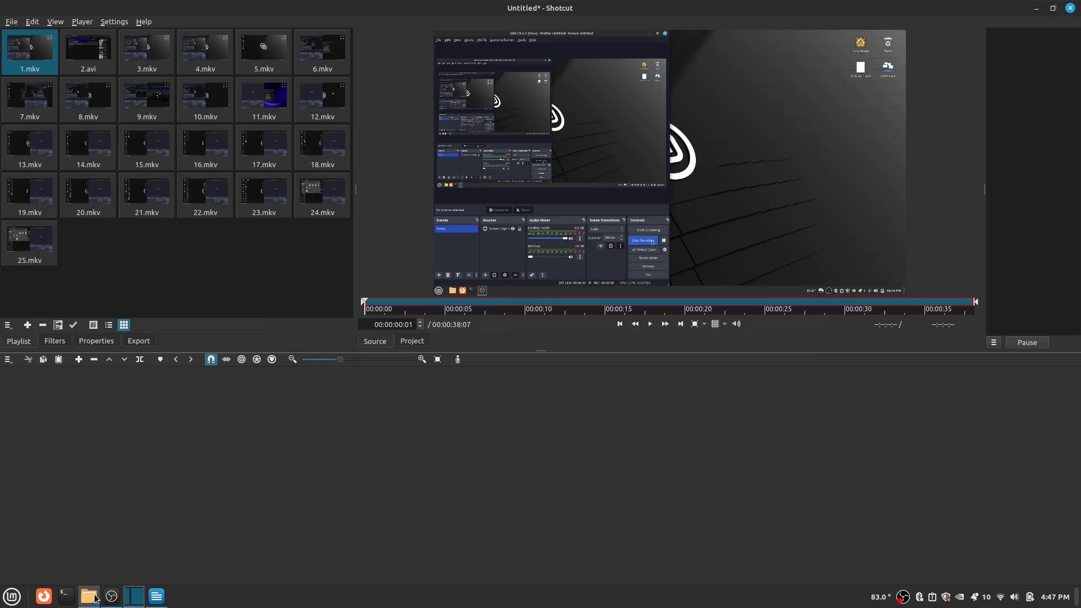
left_click(88, 596)
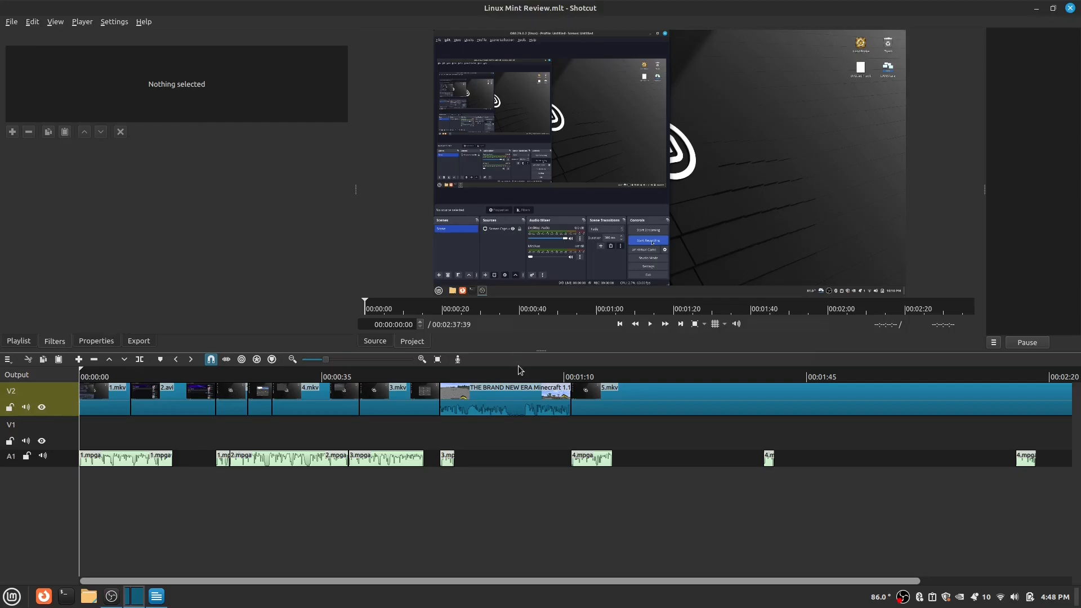
Step: Select the Minecraft episode clip near 1:15 and show its available filters
left_click(600, 376)
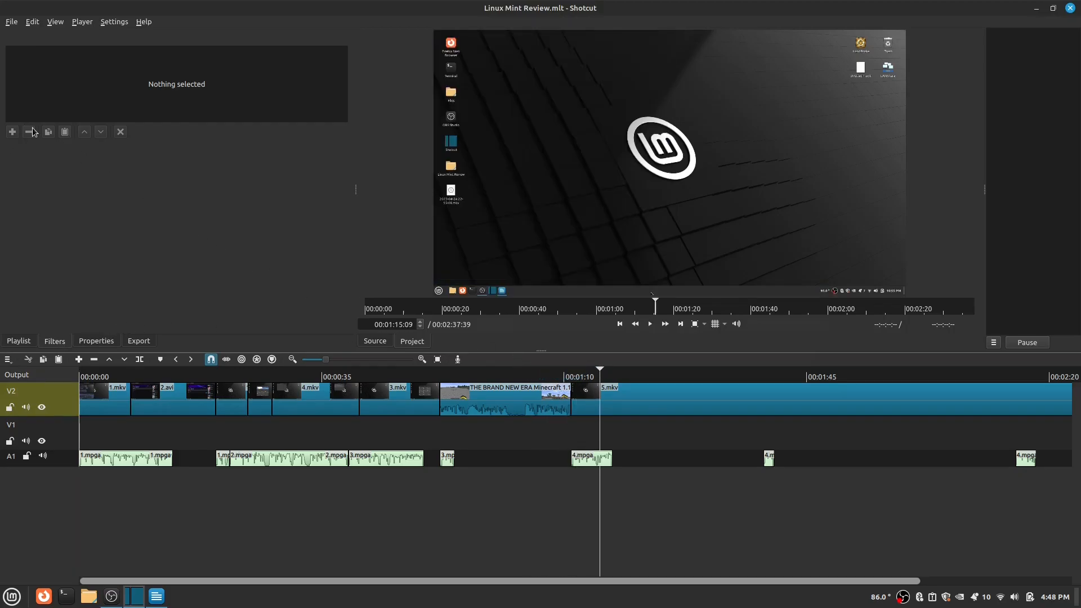
left_click(504, 398)
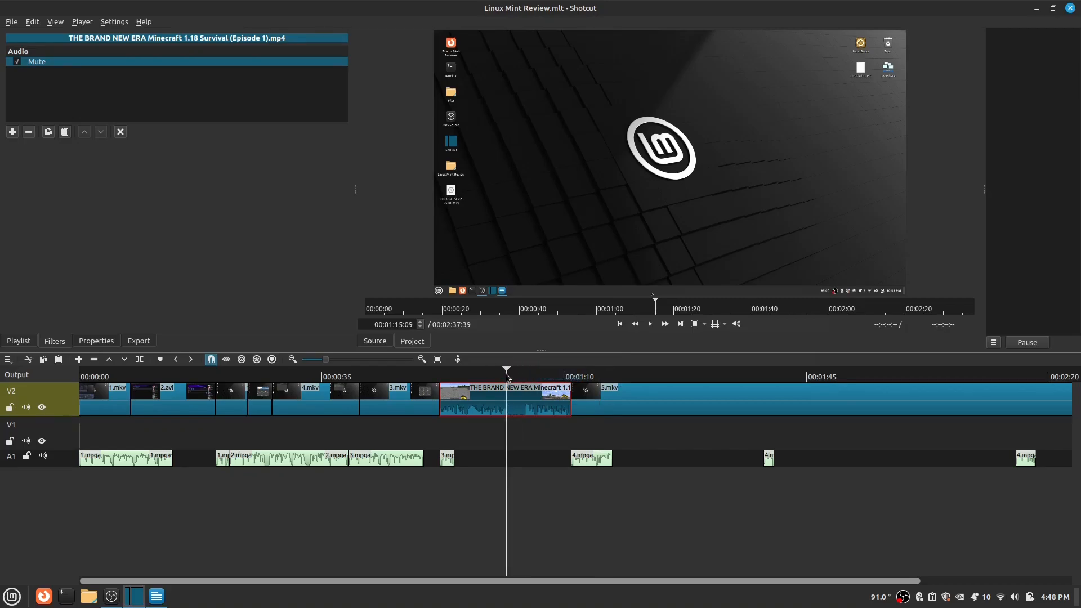
left_click(465, 376)
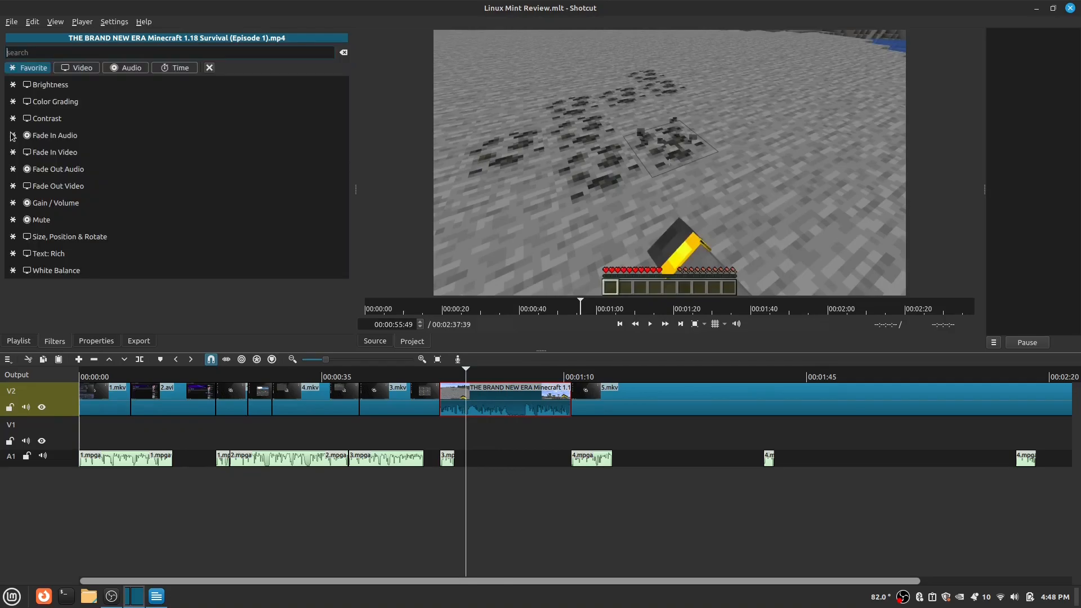
Step: Add a Mute filter, then remove the Mute entries so the clip has no filters
left_click(56, 270)
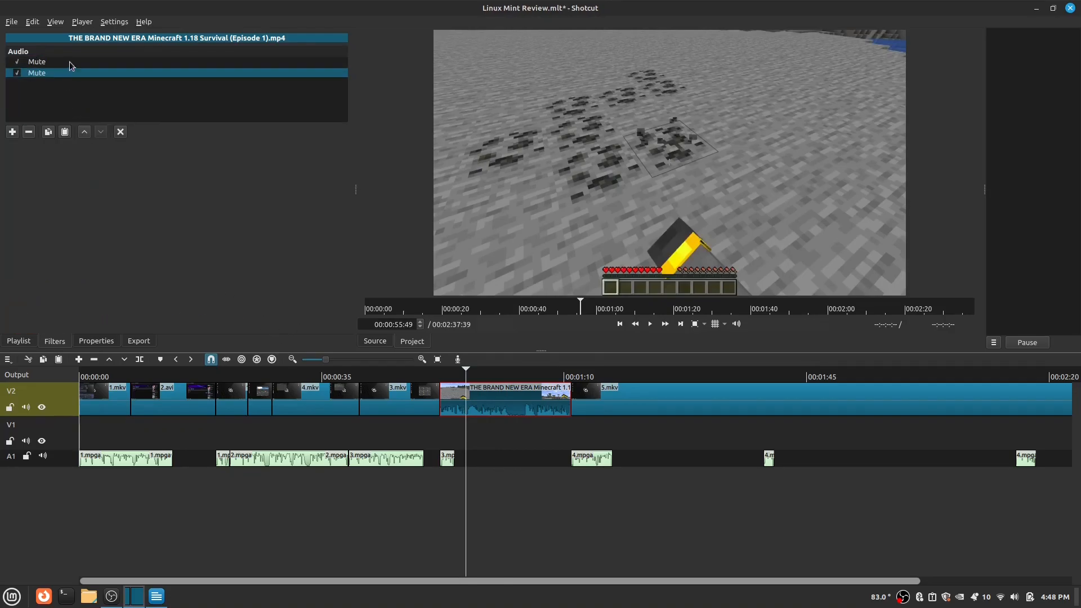
left_click(28, 132)
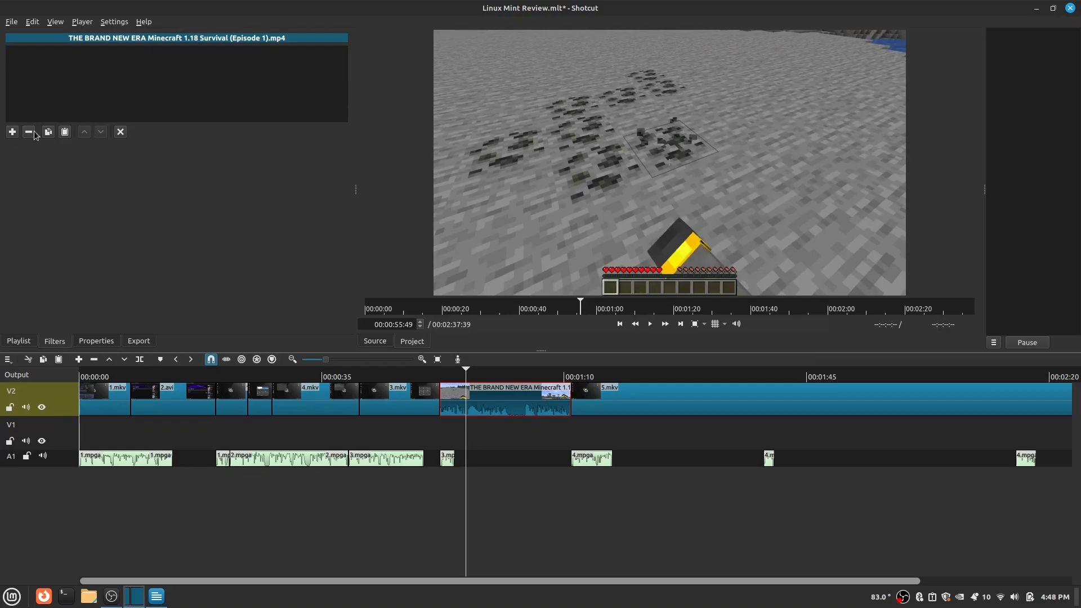
left_click(400, 376)
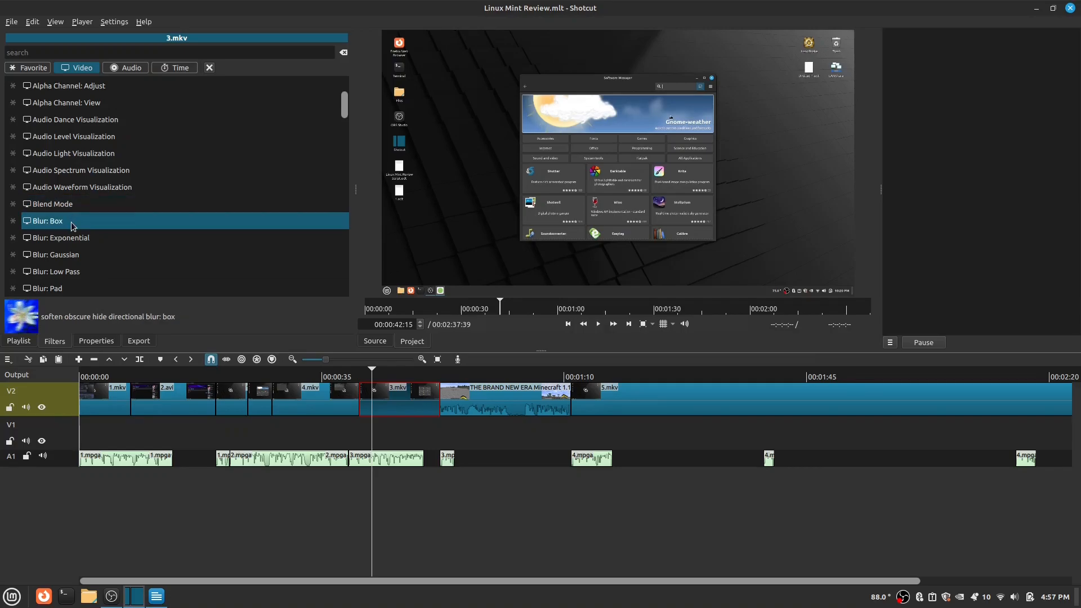
Step: Add Blur: Exponential to 3.mkv and try amounts from zero up to about 82%
left_click(59, 254)
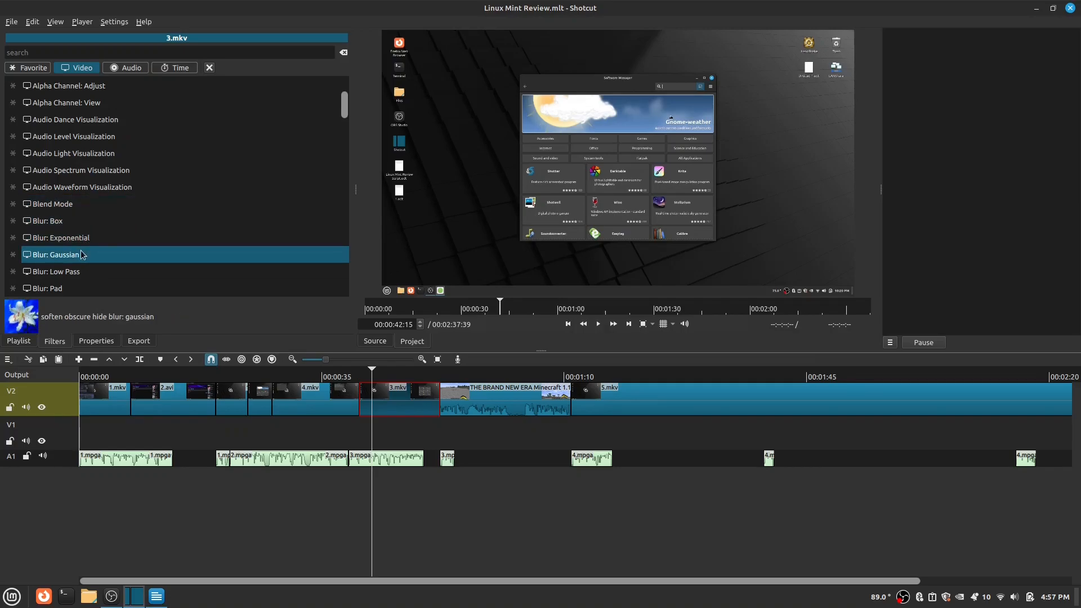
double_click(59, 238)
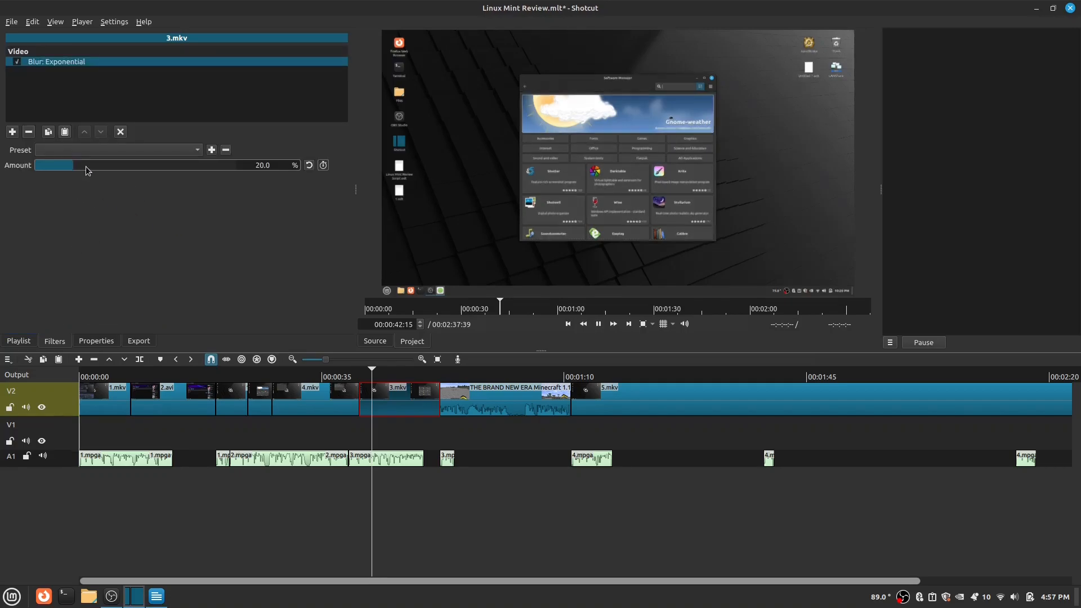
left_click_drag(54, 165, 35, 164)
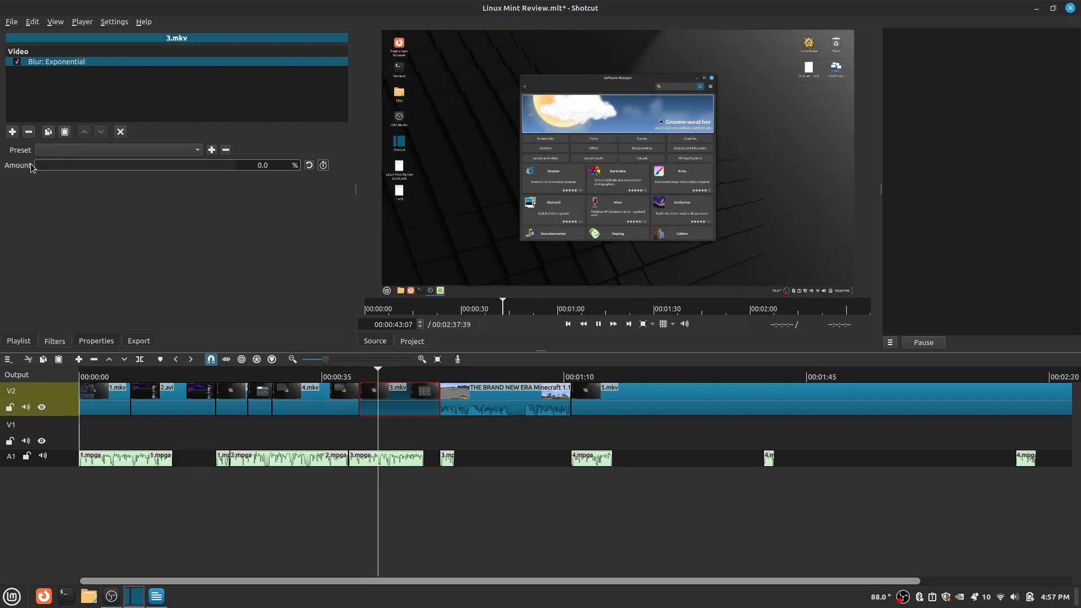
left_click_drag(36, 164, 72, 164)
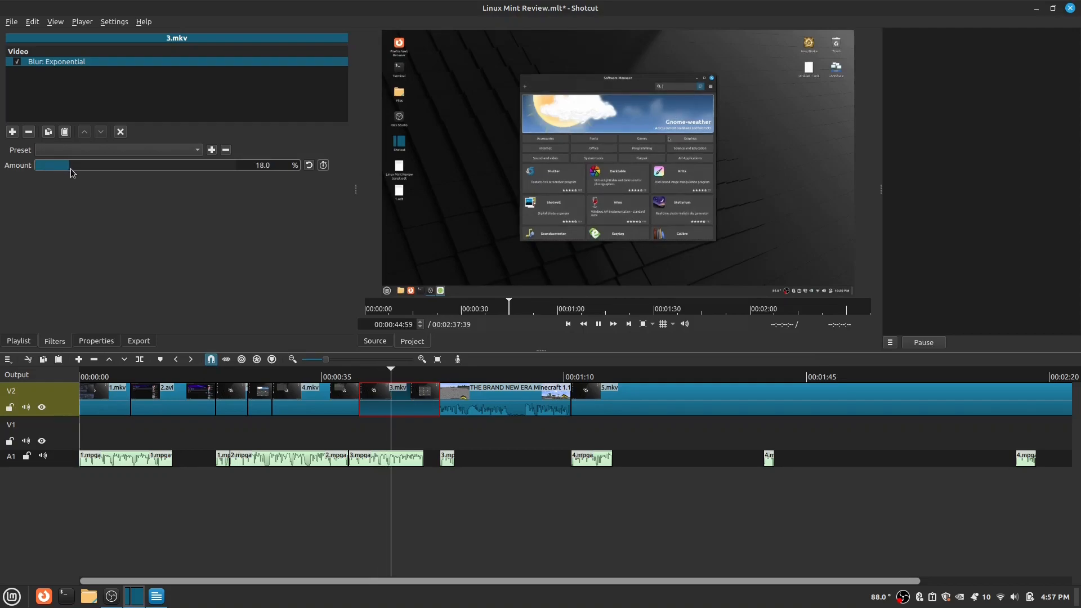
left_click_drag(52, 164, 196, 164)
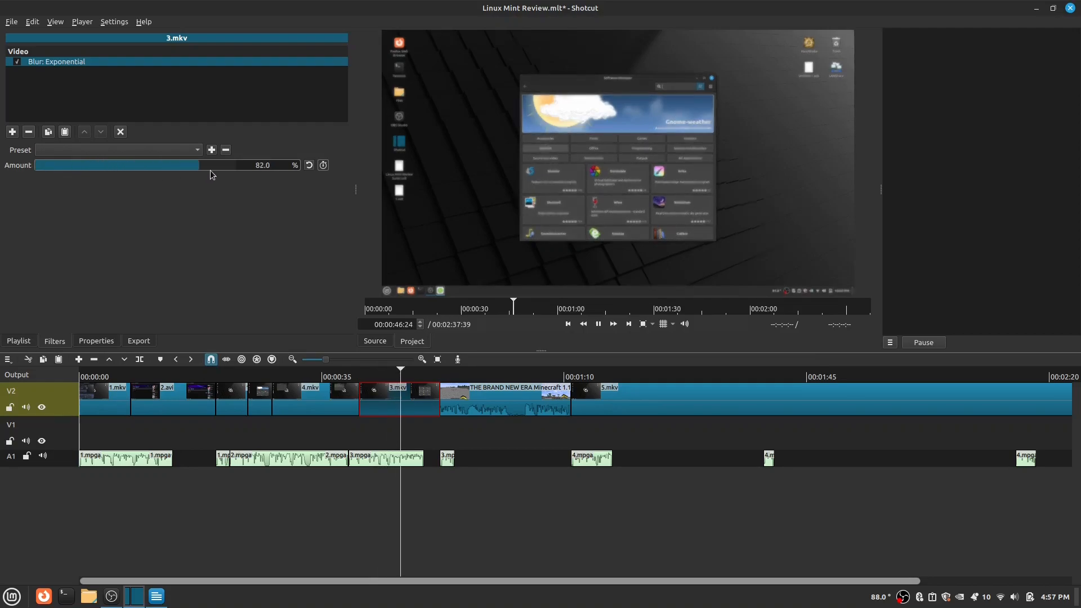
Step: Sweep the blur amount from maximum back down and settle it at about 48.5%
left_click_drag(198, 164, 248, 165)
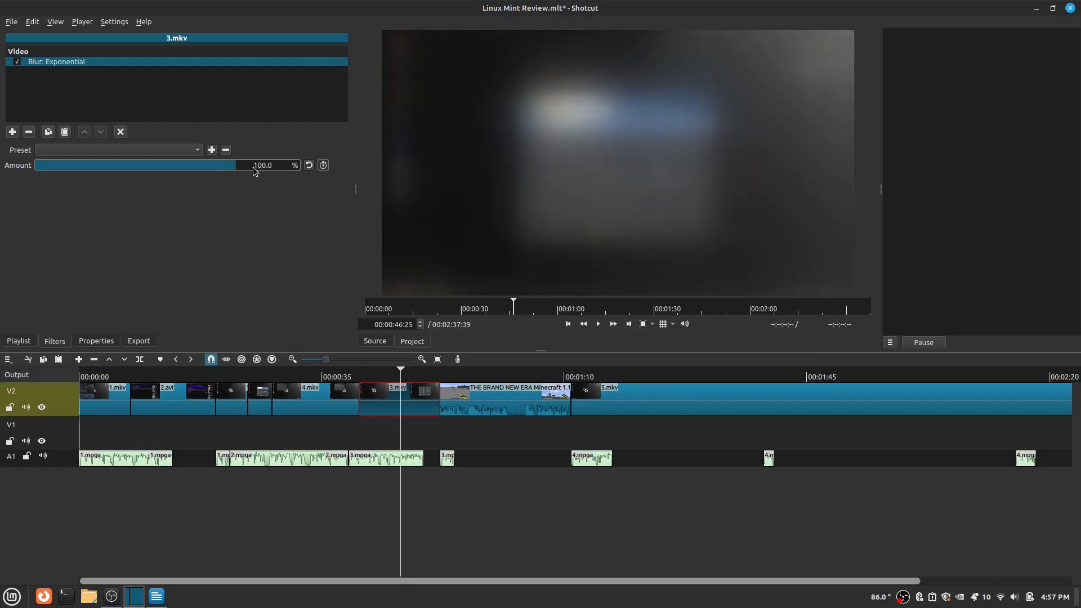
left_click_drag(238, 164, 204, 164)
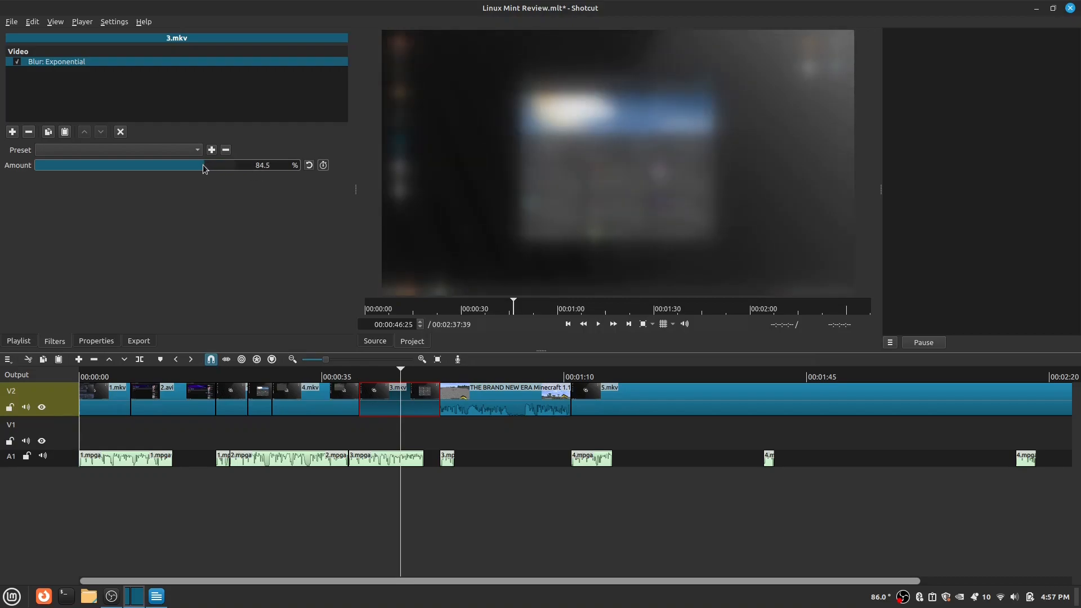
left_click_drag(203, 165, 139, 164)
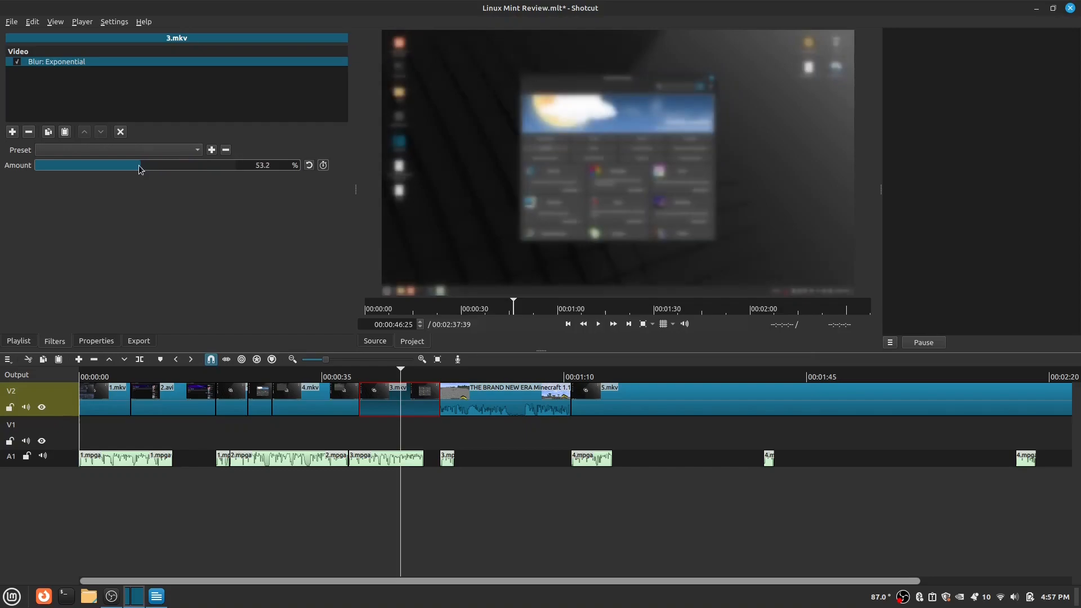
left_click_drag(137, 166, 111, 166)
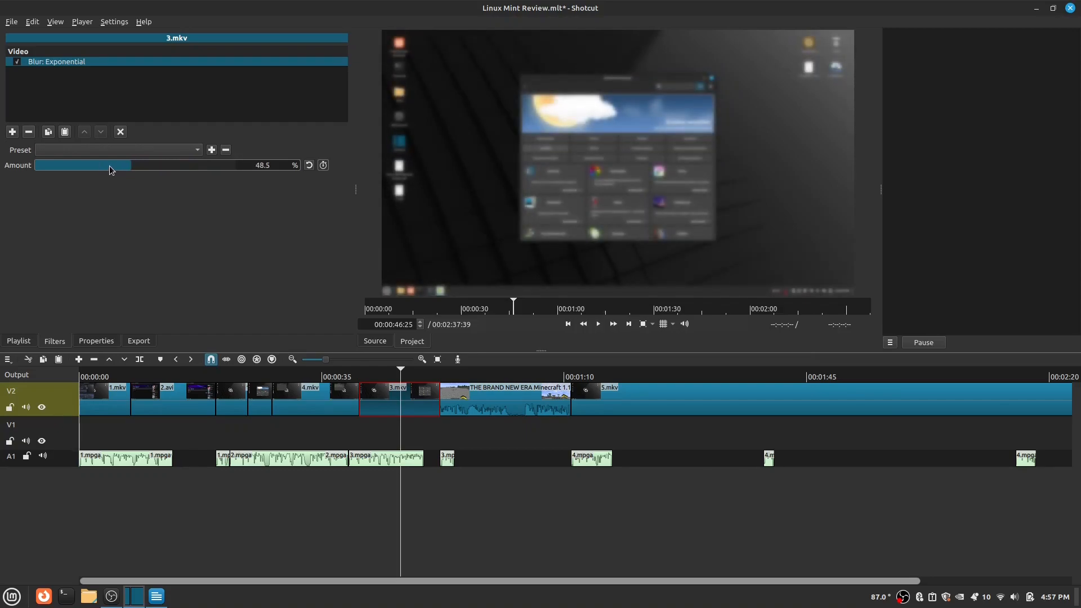
left_click_drag(107, 166, 45, 166)
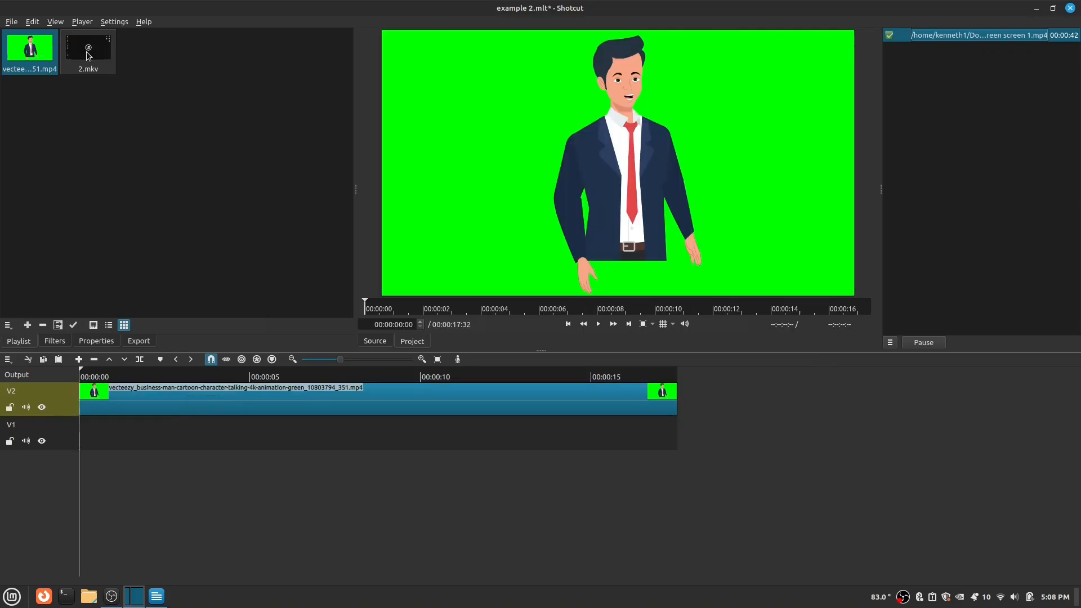
Step: Put 2.mkv on the lower video track and add Chroma Key: Simple to the green-screen cartoon clip
left_click_drag(88, 52, 131, 442)
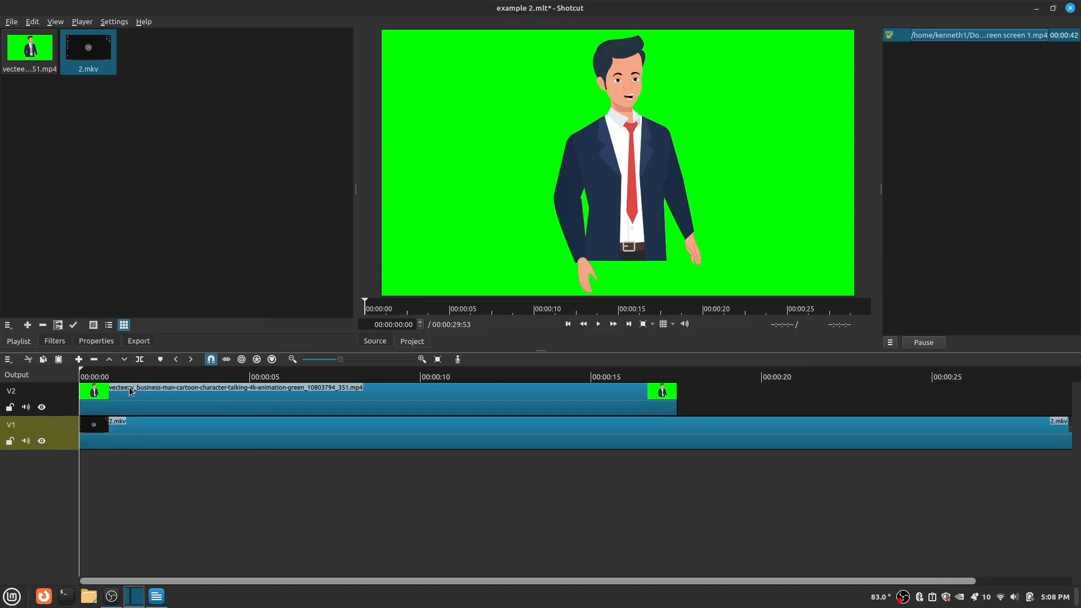
left_click(55, 340)
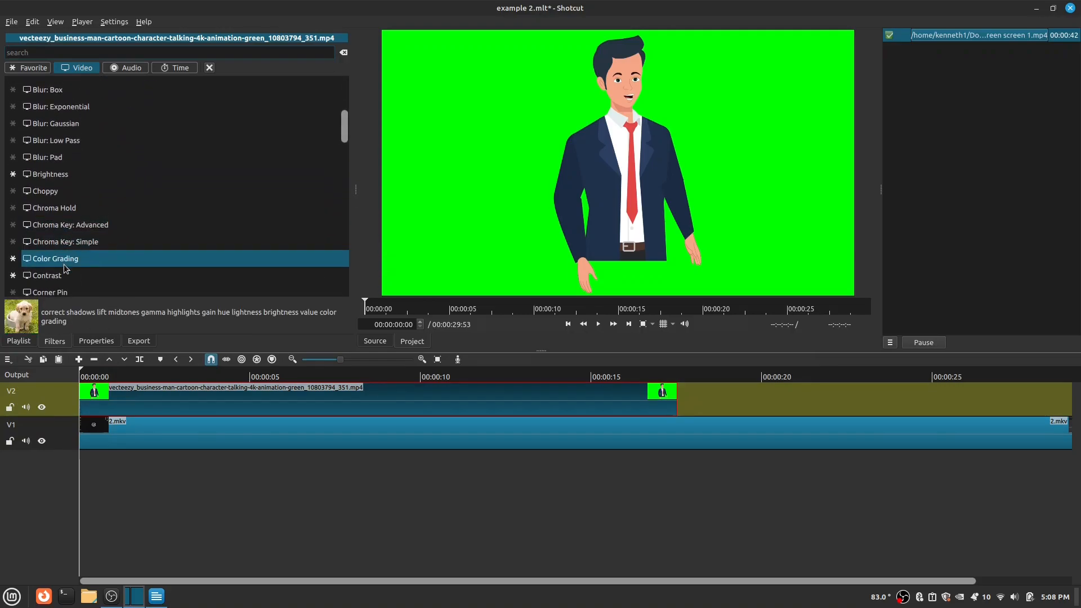
double_click(64, 241)
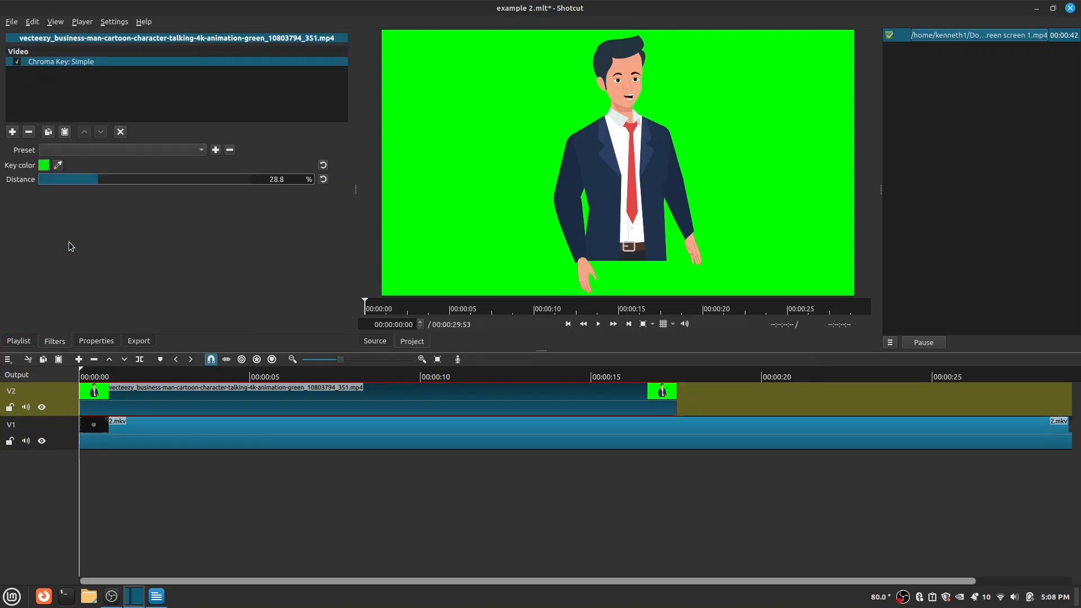
left_click(58, 165)
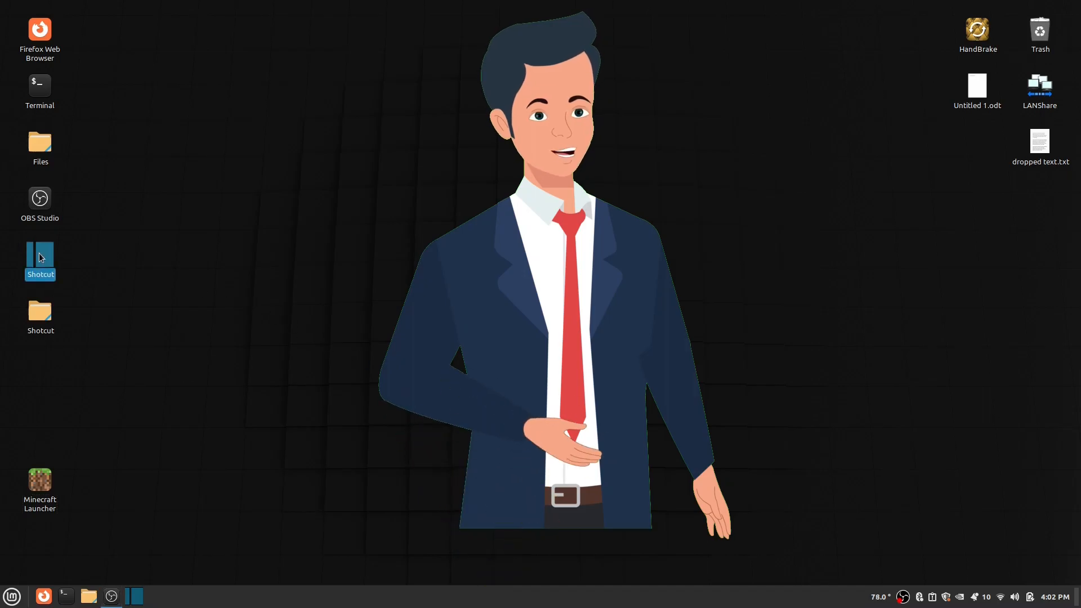
Step: Launch Shotcut and set Videos as the folder for new projects
double_click(39, 260)
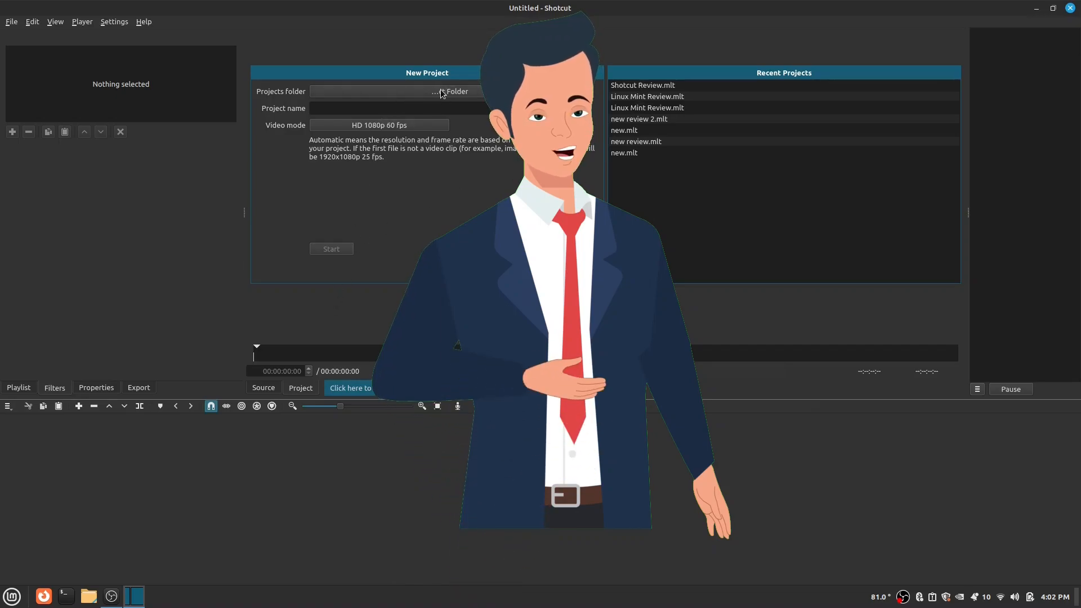
left_click(452, 91)
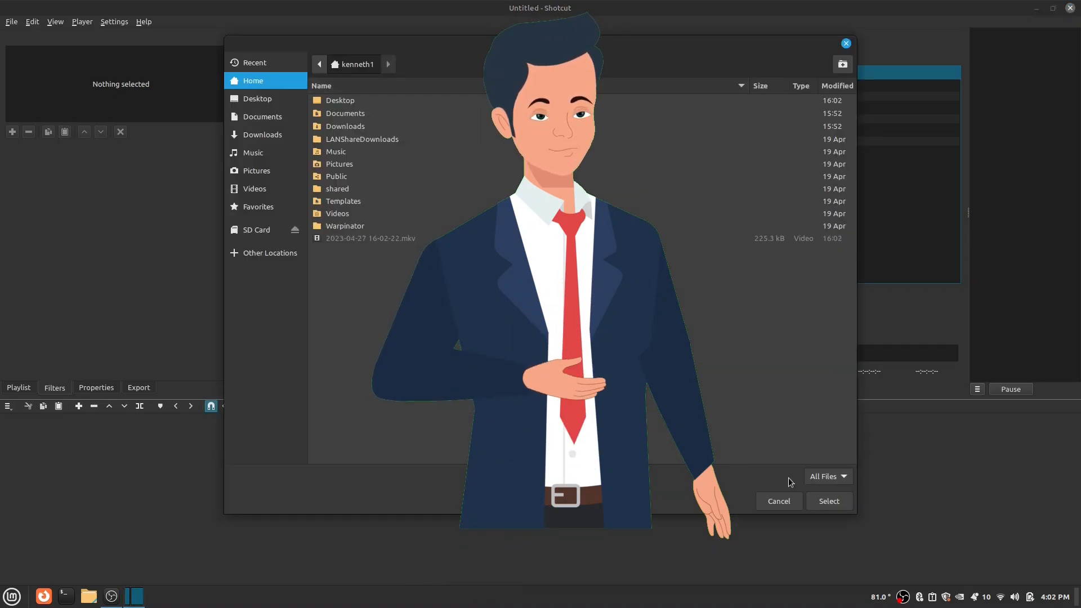
left_click(256, 188)
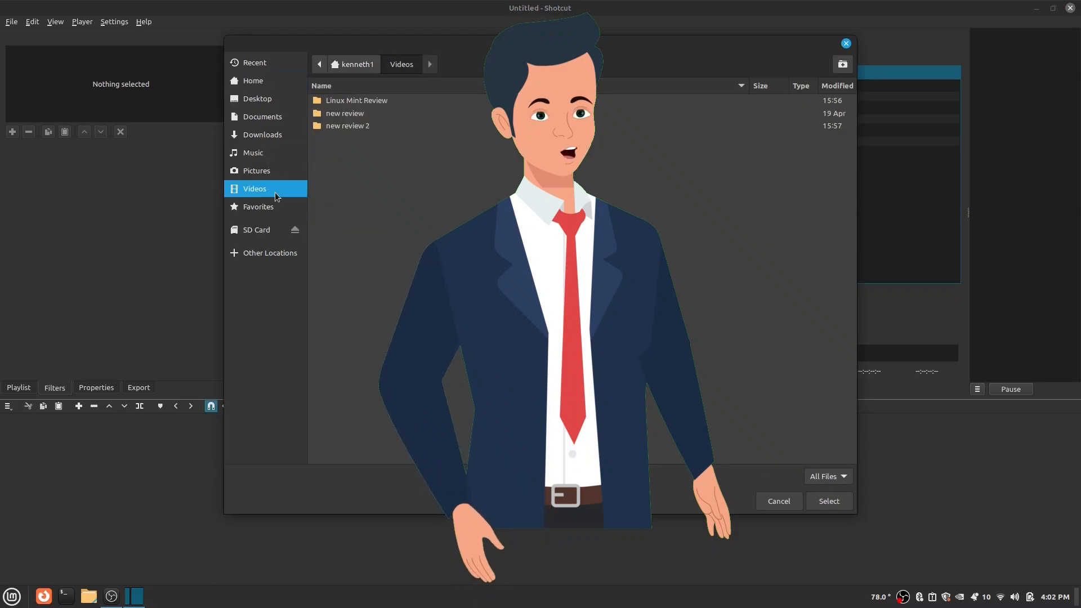
left_click(778, 501)
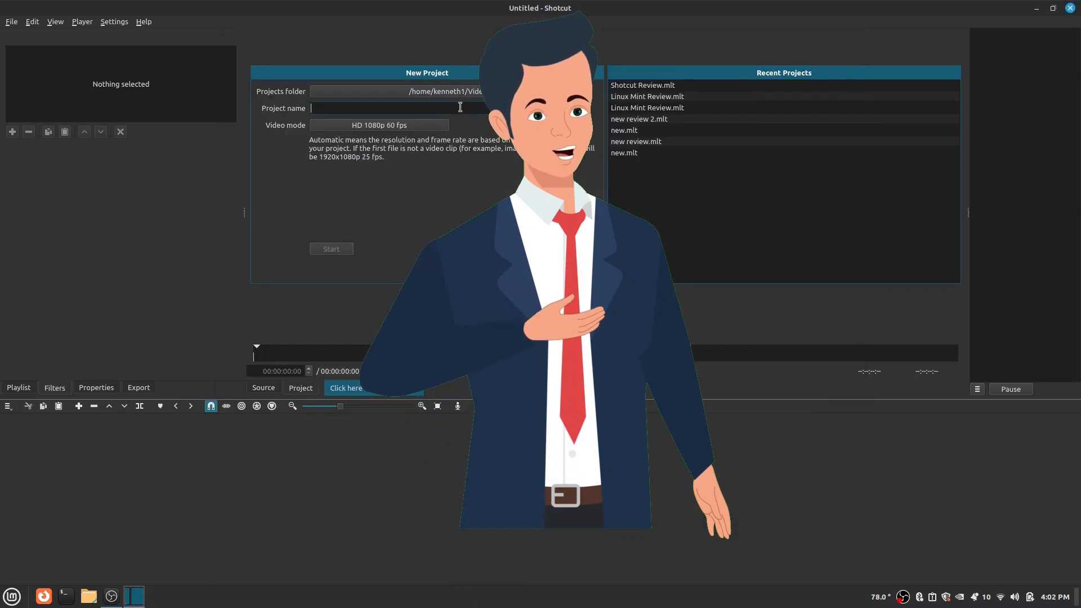
Step: Reopen Linux Mint Review.mlt from Recent Projects
type("You")
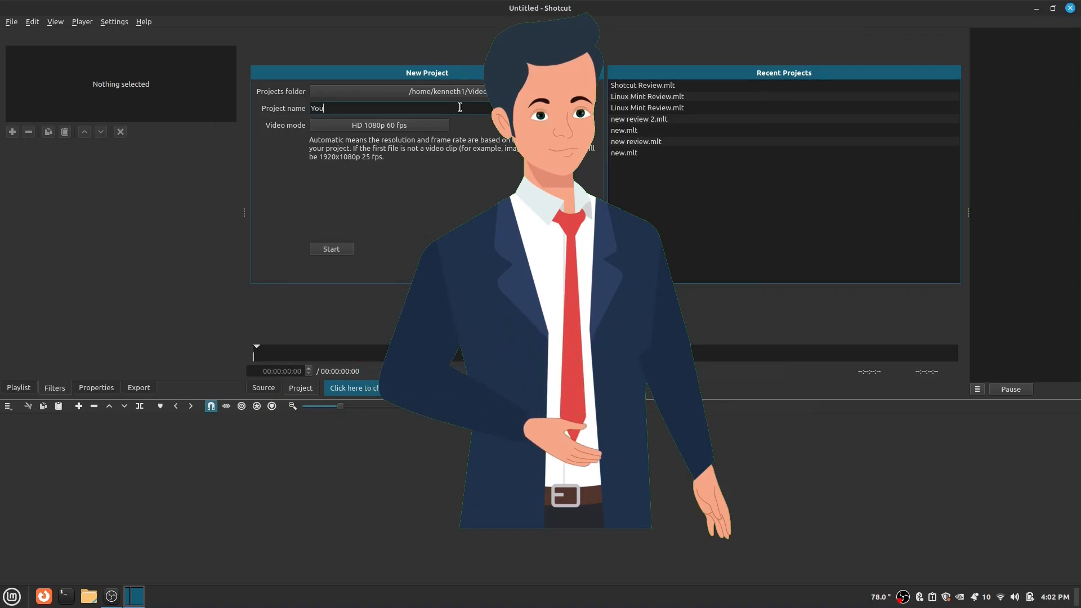
double_click(646, 96)
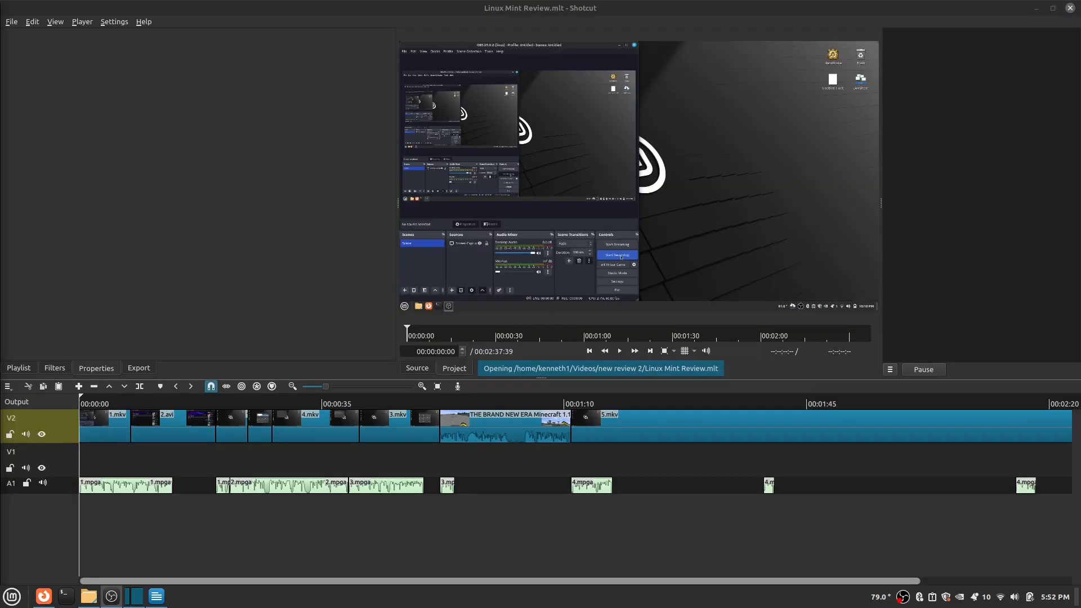
Step: Apply a 2x playback speed to clip 5.mkv and check the sped-up clip
left_click(607, 425)
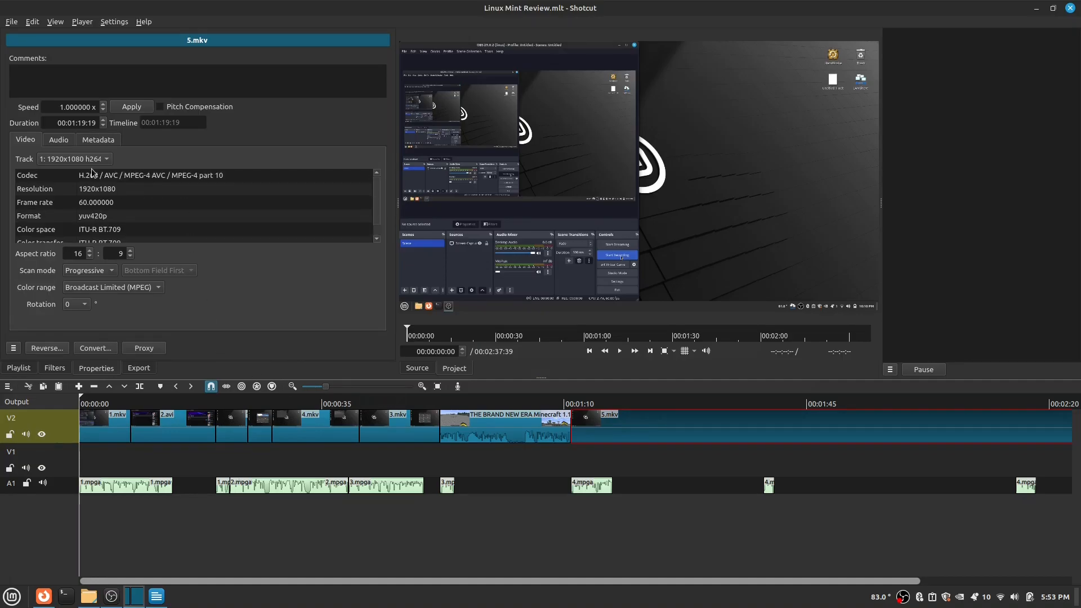
mouse_move(235, 122)
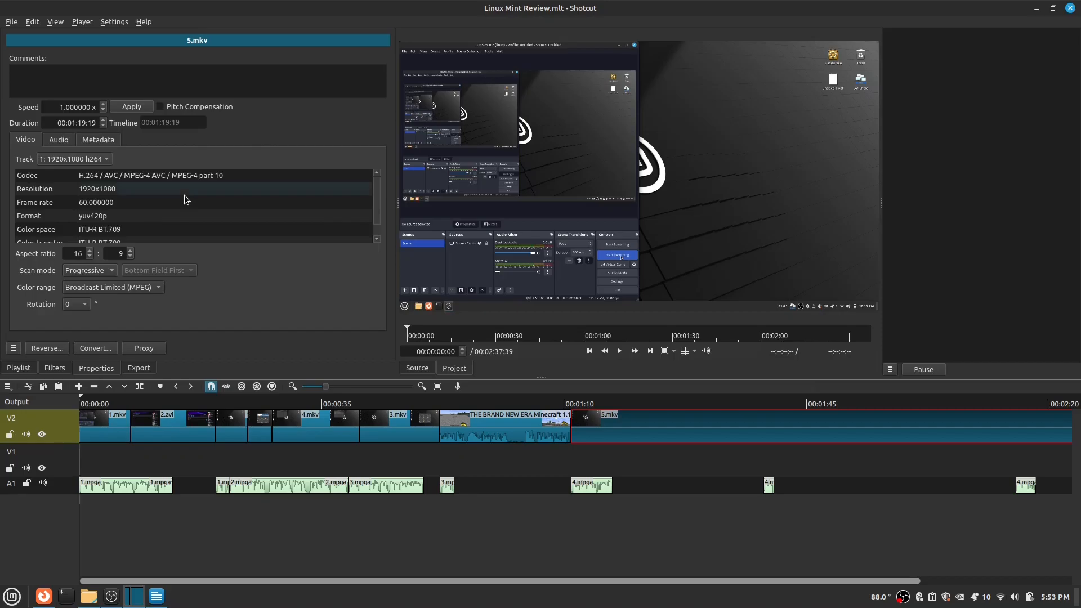
mouse_move(180, 222)
type("2.000000")
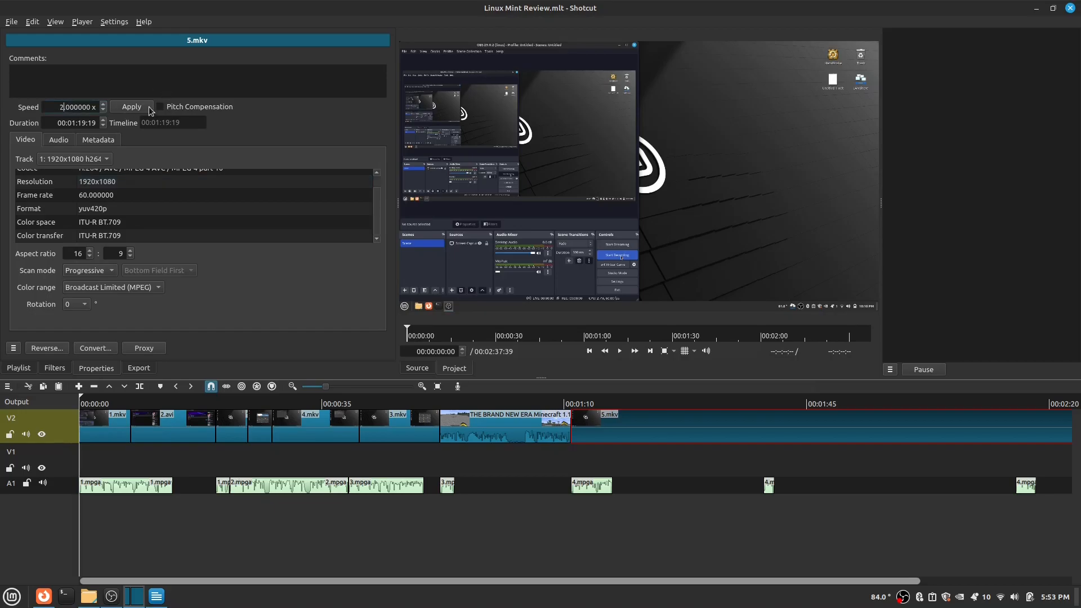
left_click(130, 106)
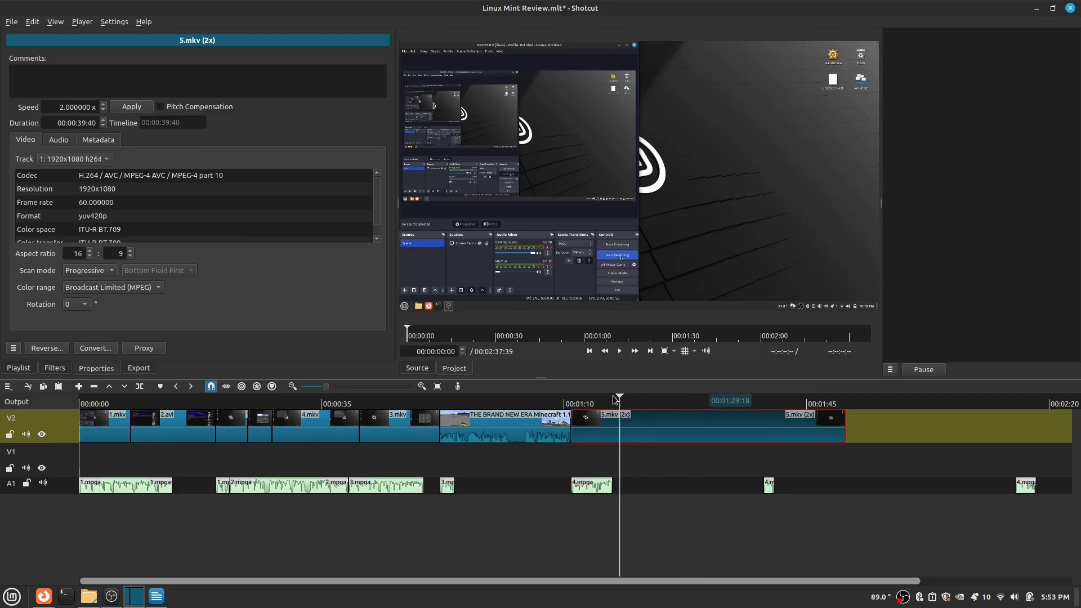
left_click(619, 350)
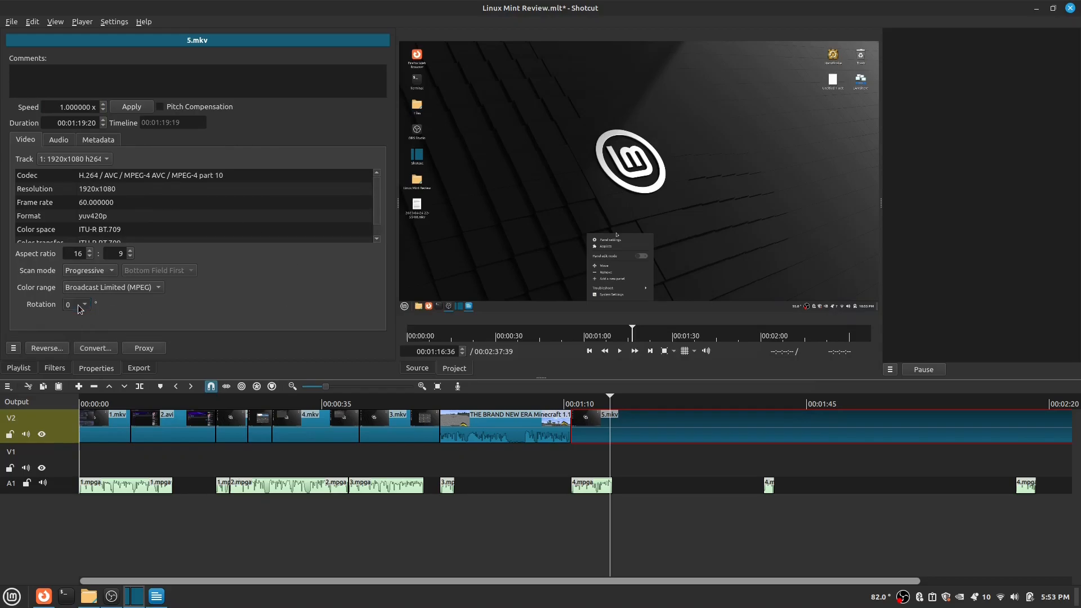
Step: Try a 90-degree rotation on 5.mkv, return to 0 and raise its aspect ratio to 16:10
left_click(82, 305)
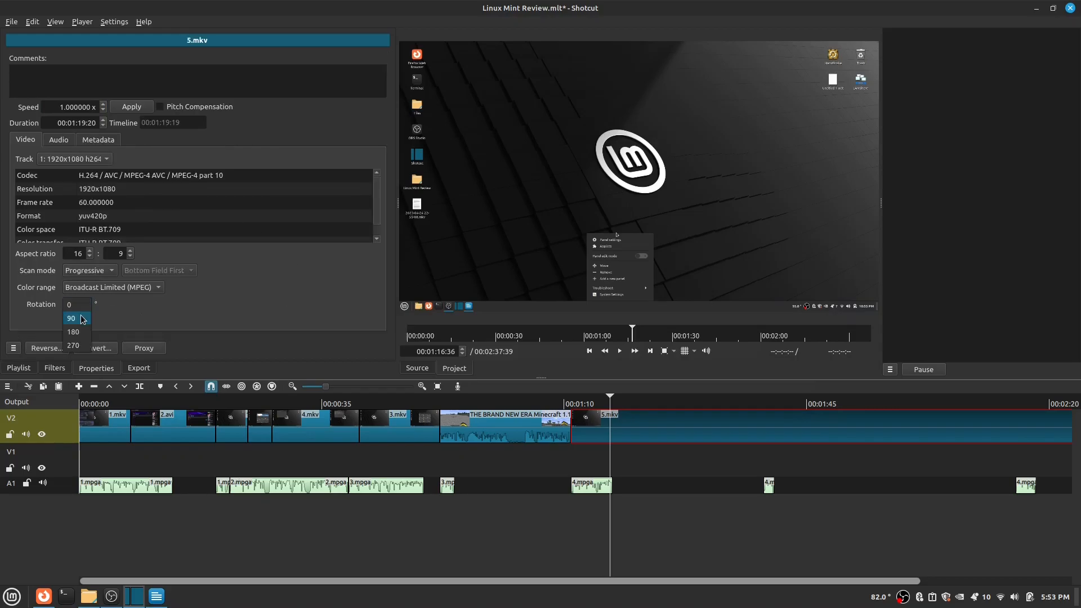
left_click(71, 318)
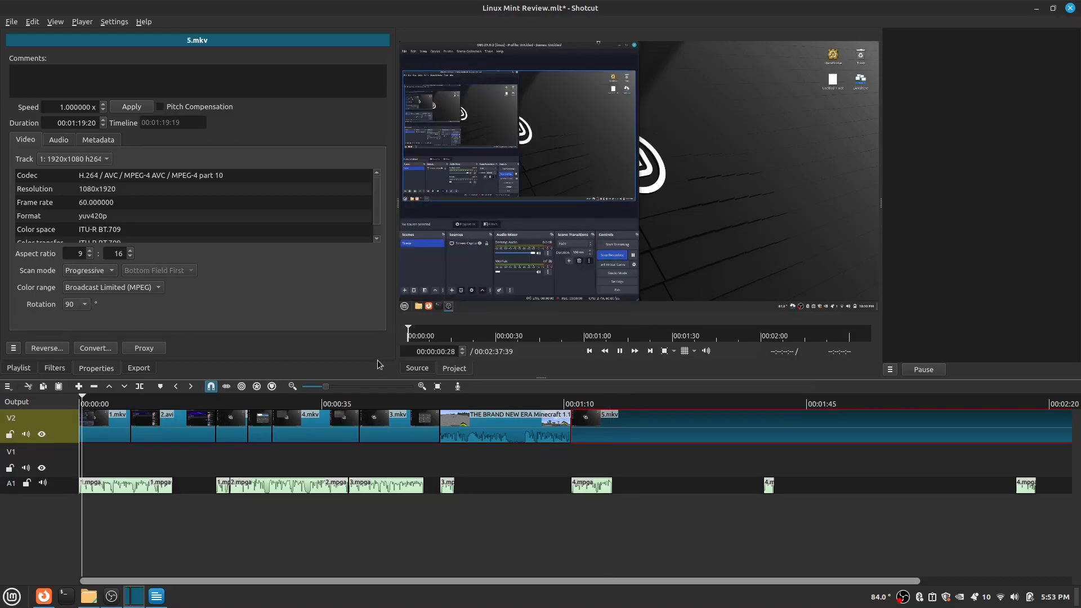
left_click(653, 403)
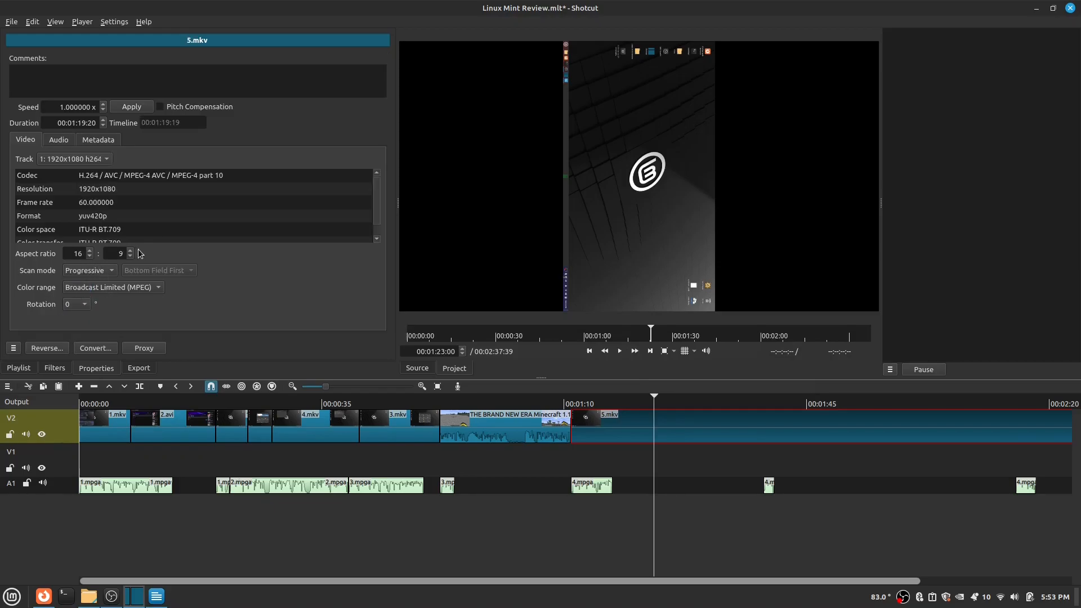
left_click(129, 250)
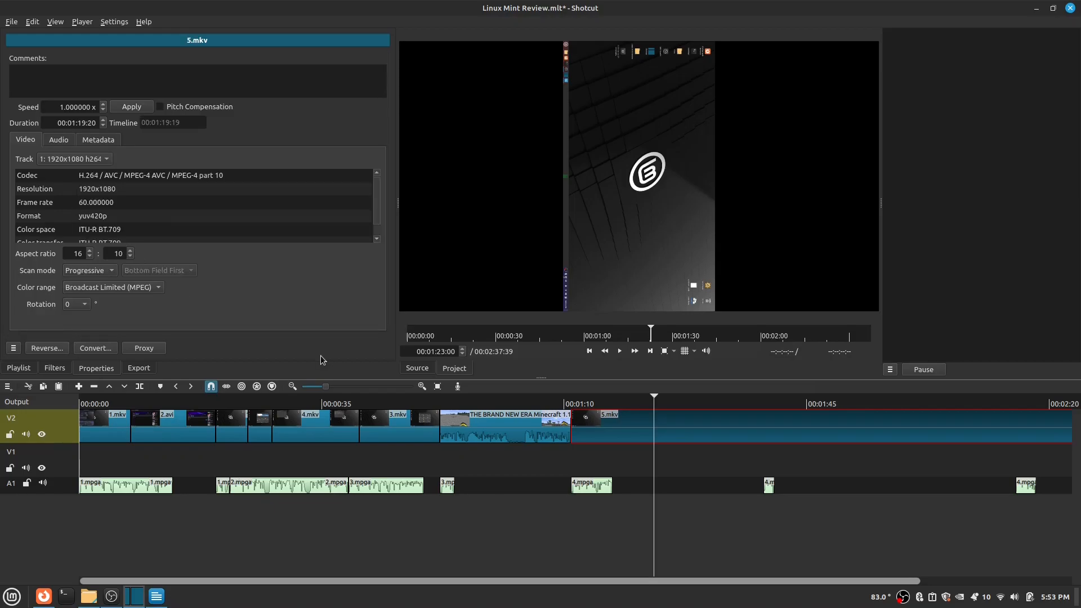
mouse_move(459, 331)
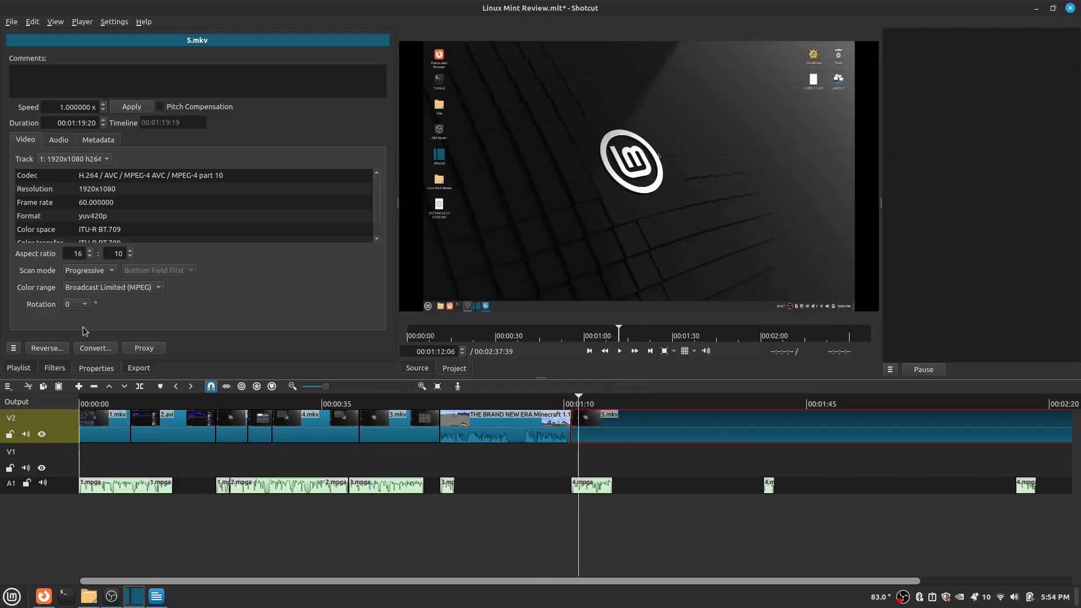
Step: Dismiss the Configure Hardware Encoding dialog and reopen Linux Mint Review.mlt with the Export panel shown
left_click(138, 367)
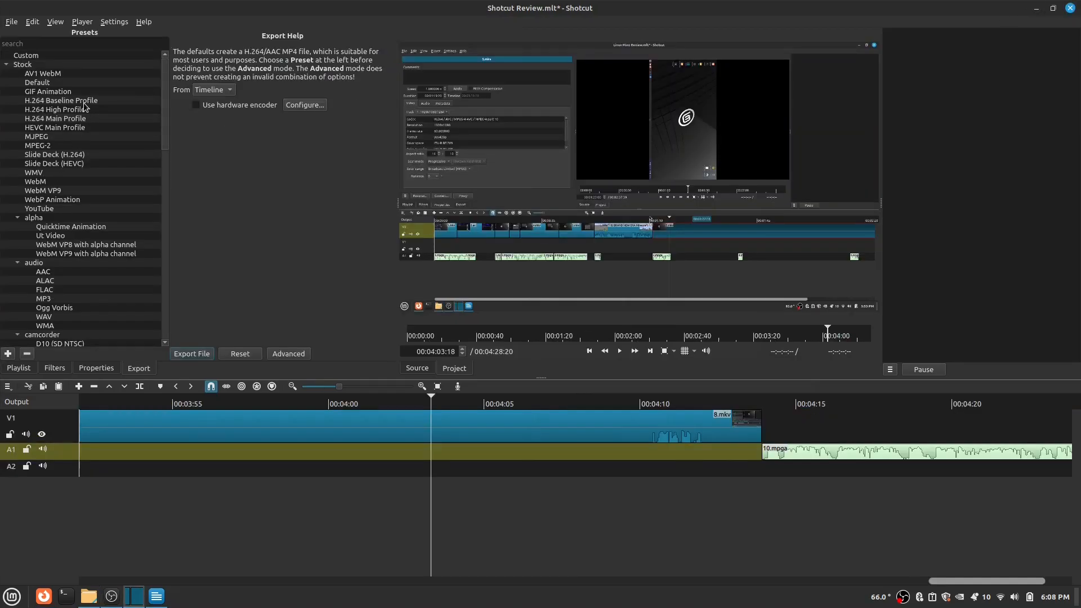
scroll("down", 3)
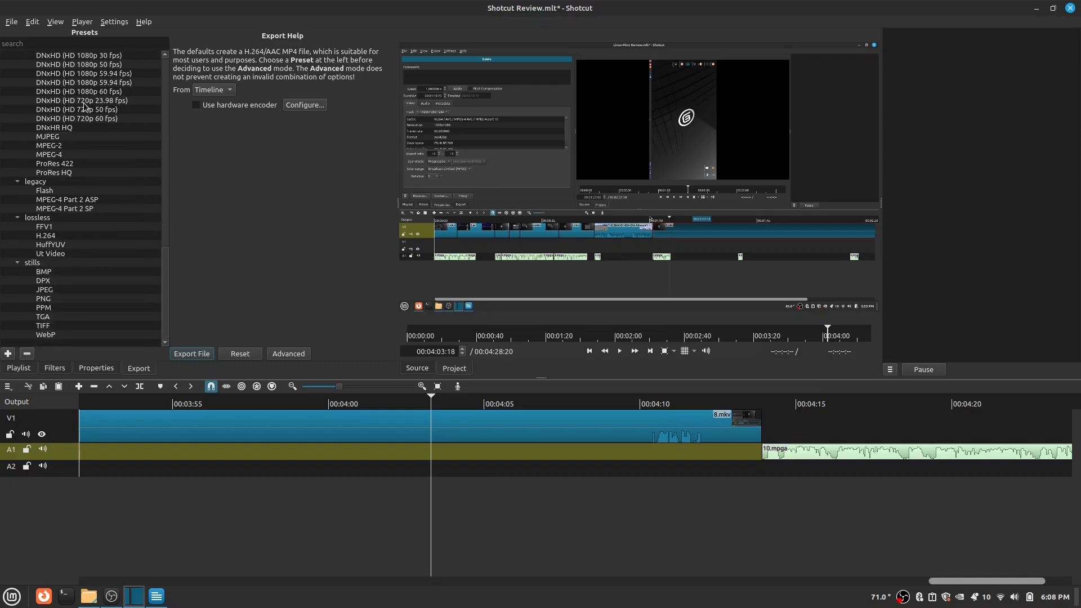
left_click(48, 91)
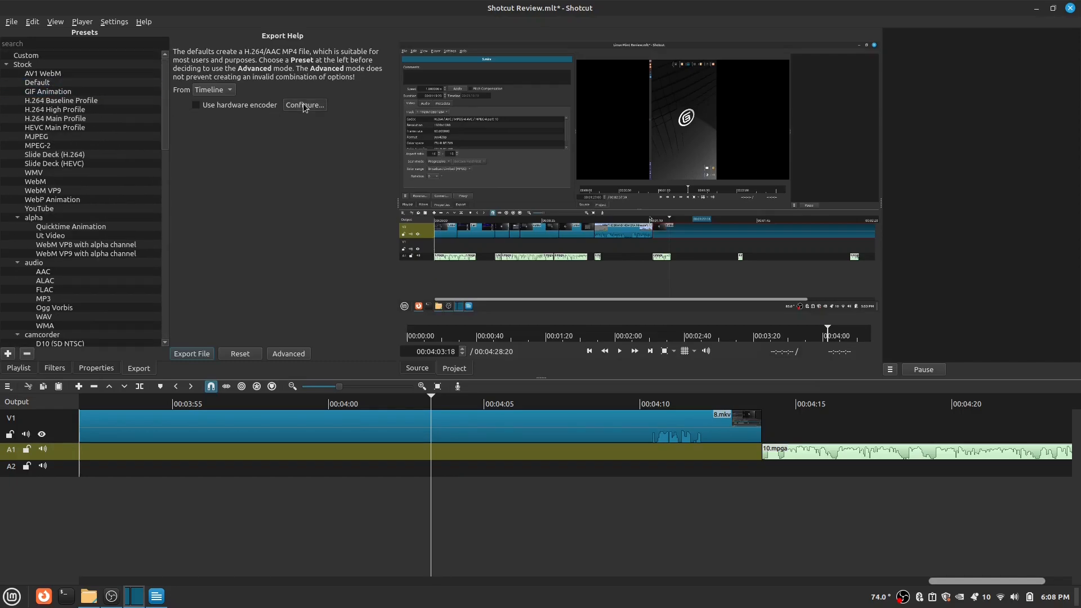
left_click(305, 105)
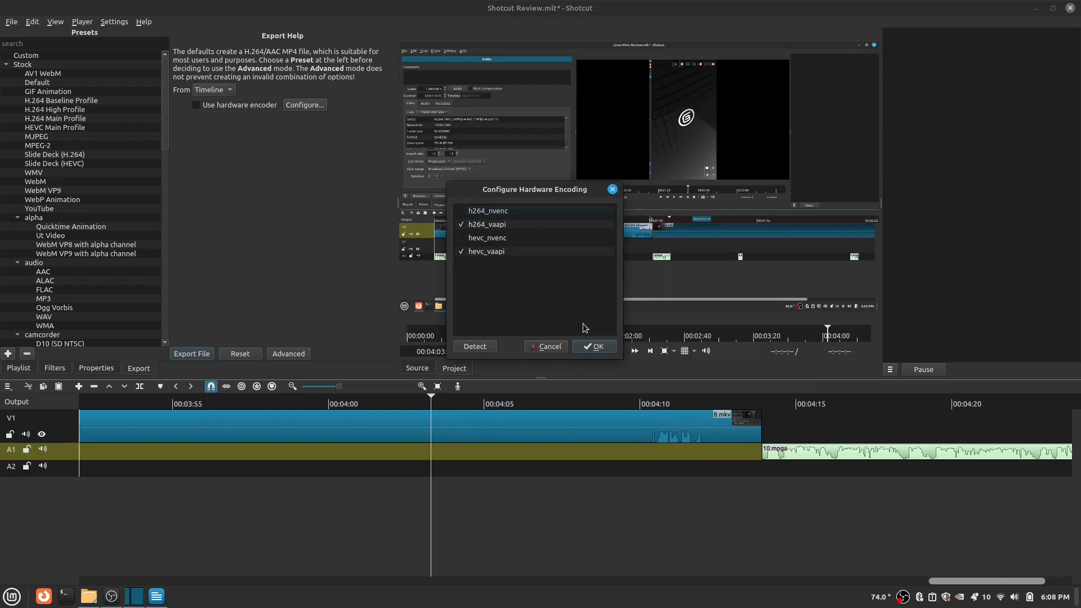
left_click(593, 346)
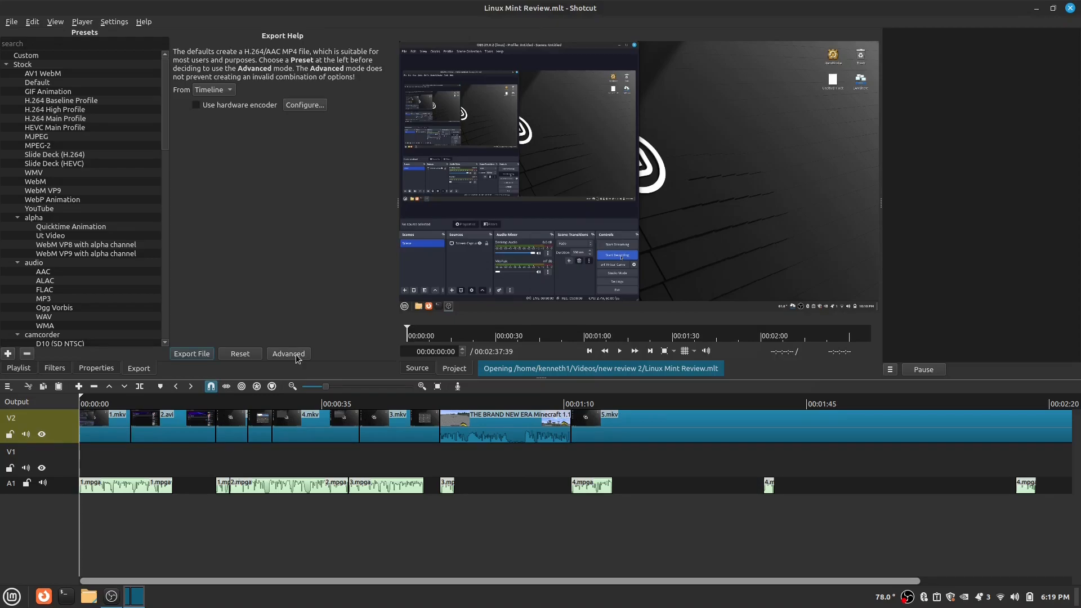
Step: In the advanced export settings keep mp4 as the format and choose 1920x1080 (FHD) resolution
left_click(289, 354)
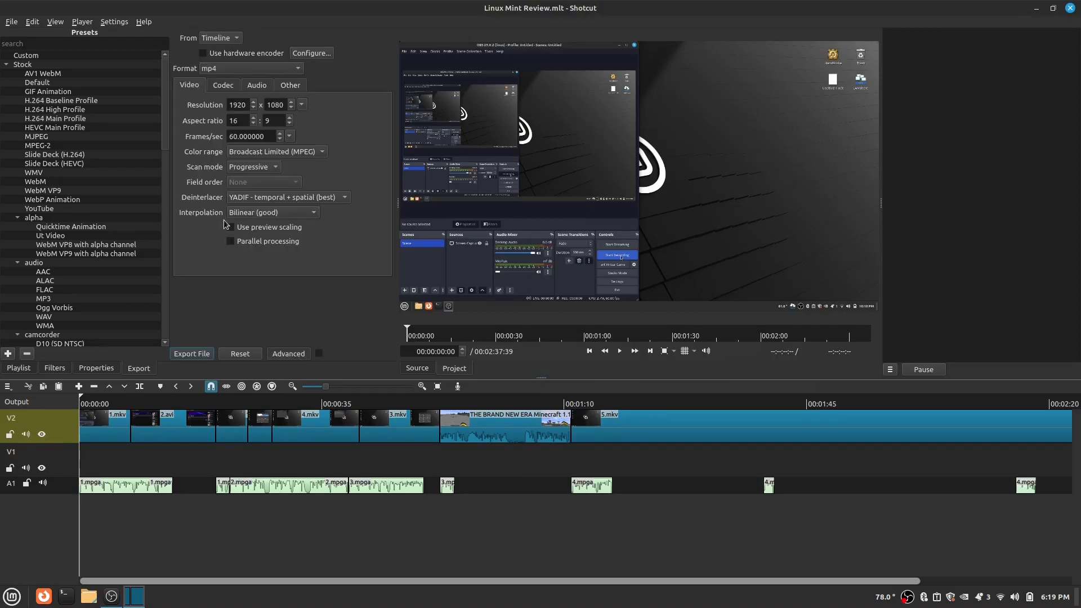
left_click(297, 68)
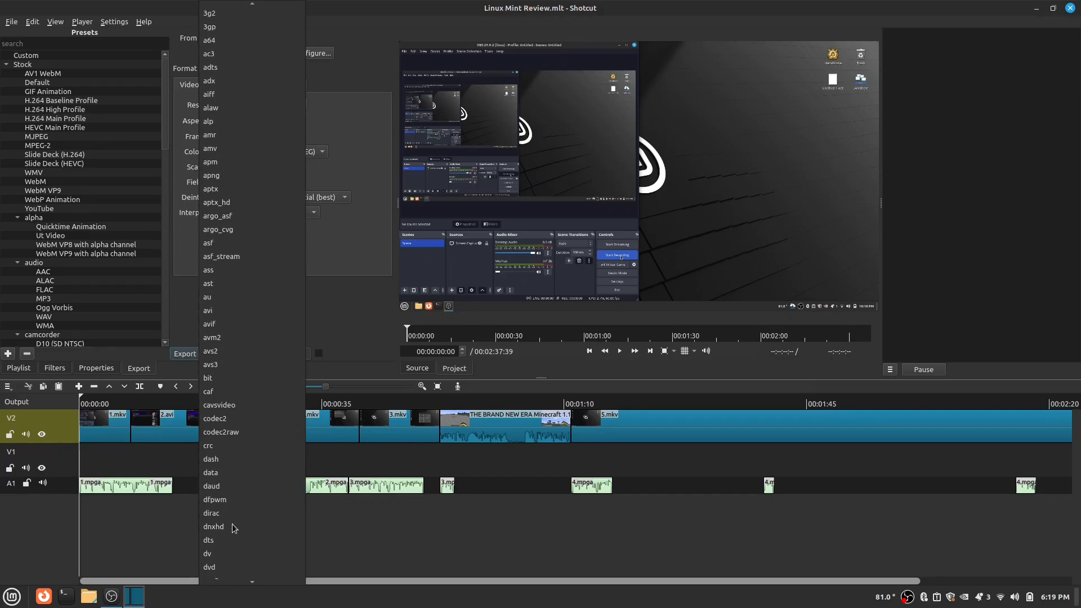
scroll("down", 3)
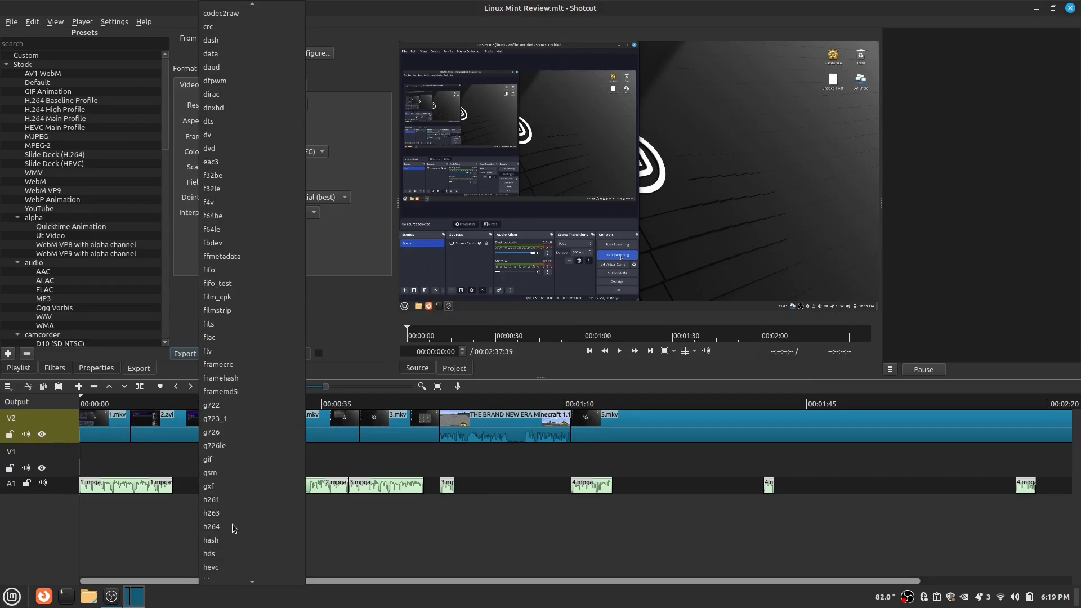
scroll("down", 3)
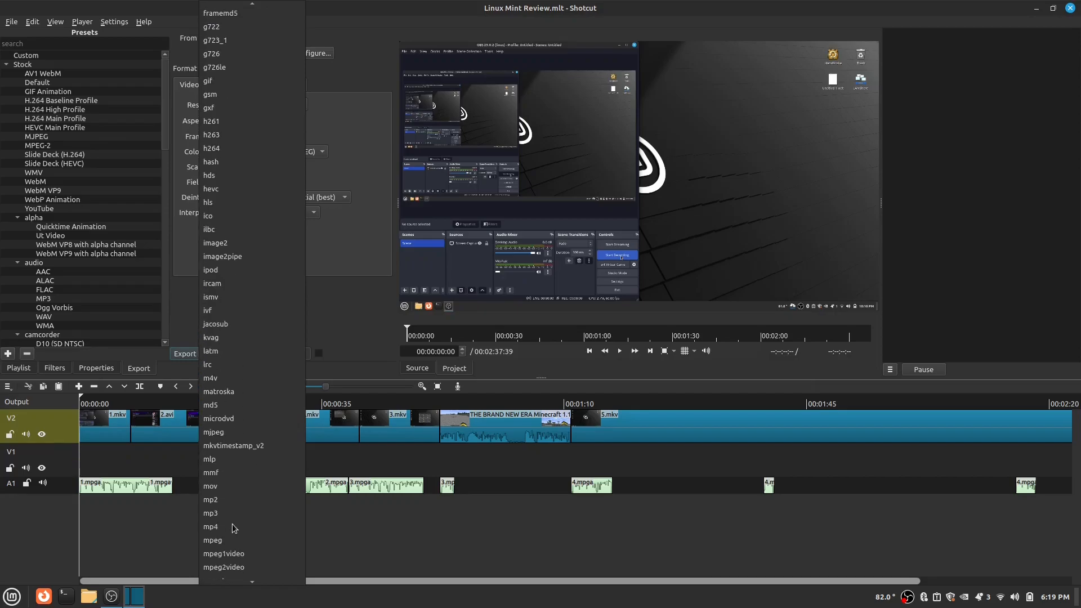
left_click(210, 526)
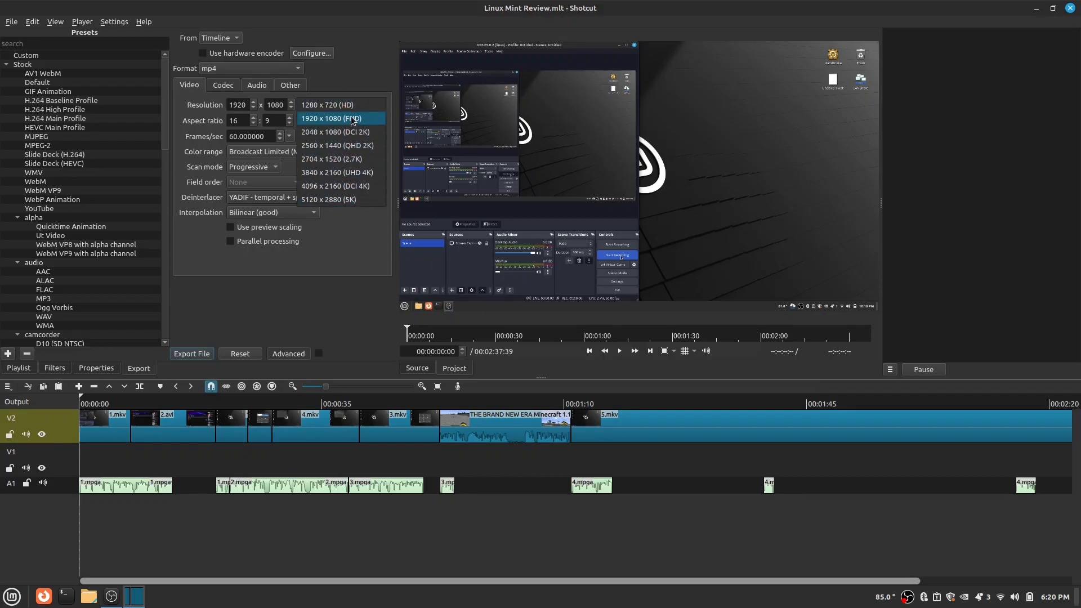
left_click(338, 119)
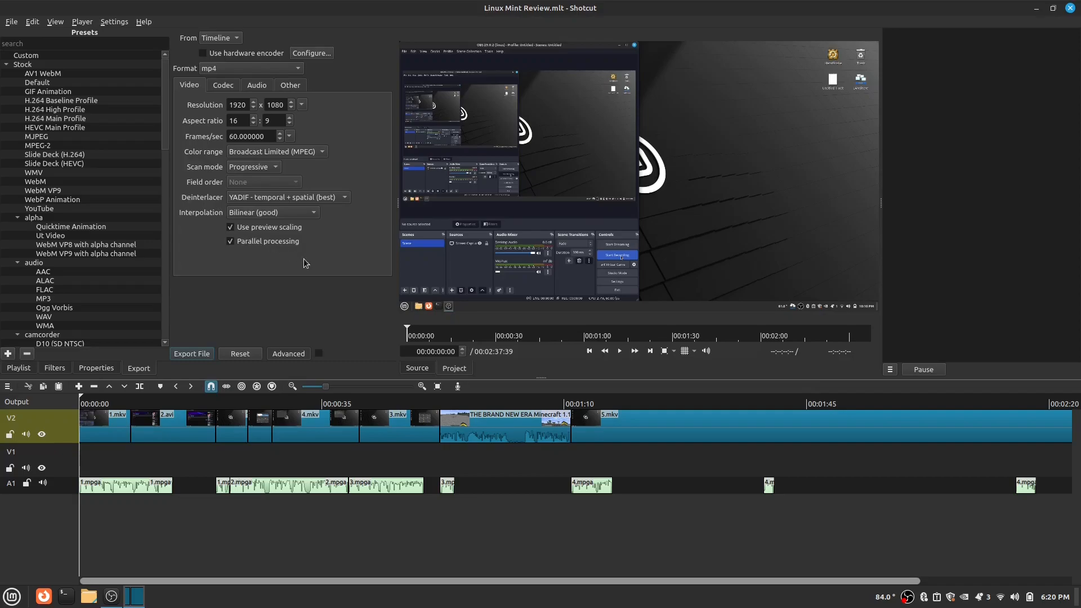
mouse_move(235, 95)
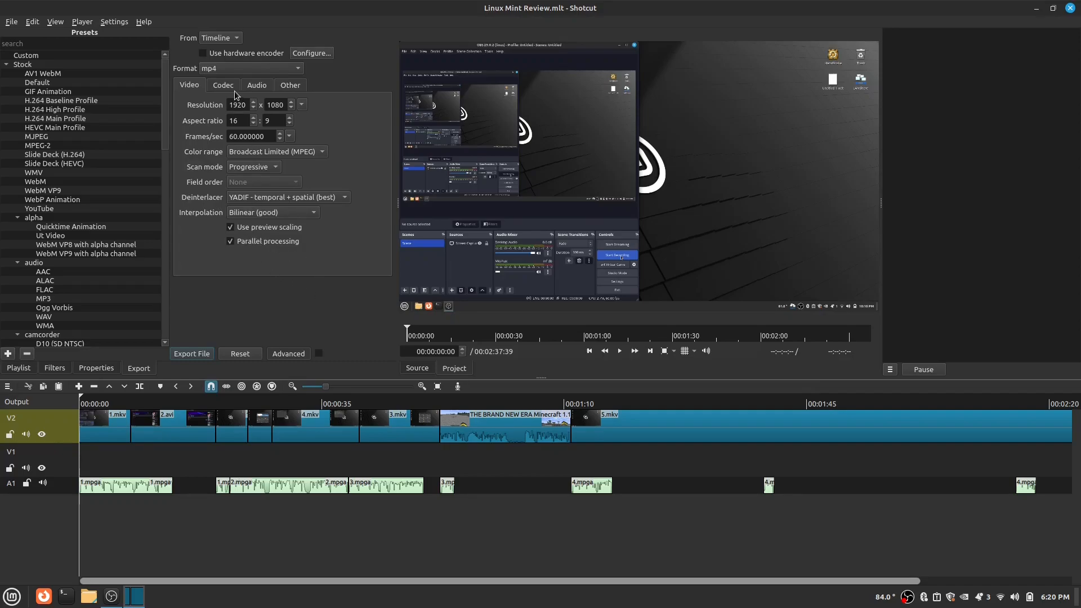
Step: In the Codec settings reselect libx264 with quality-based VBR rate control
left_click(223, 84)
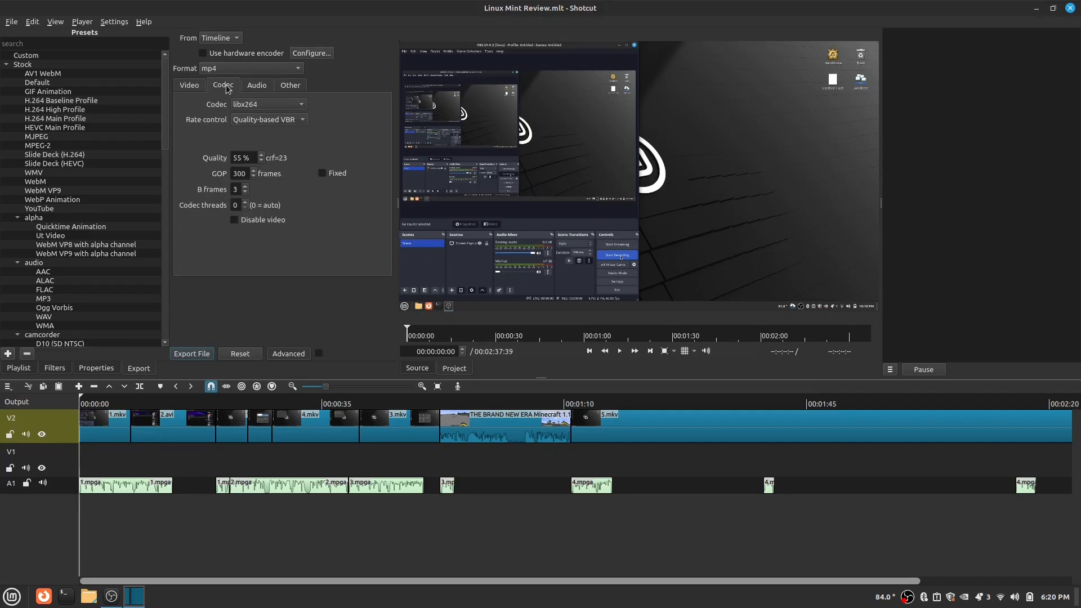
mouse_move(247, 138)
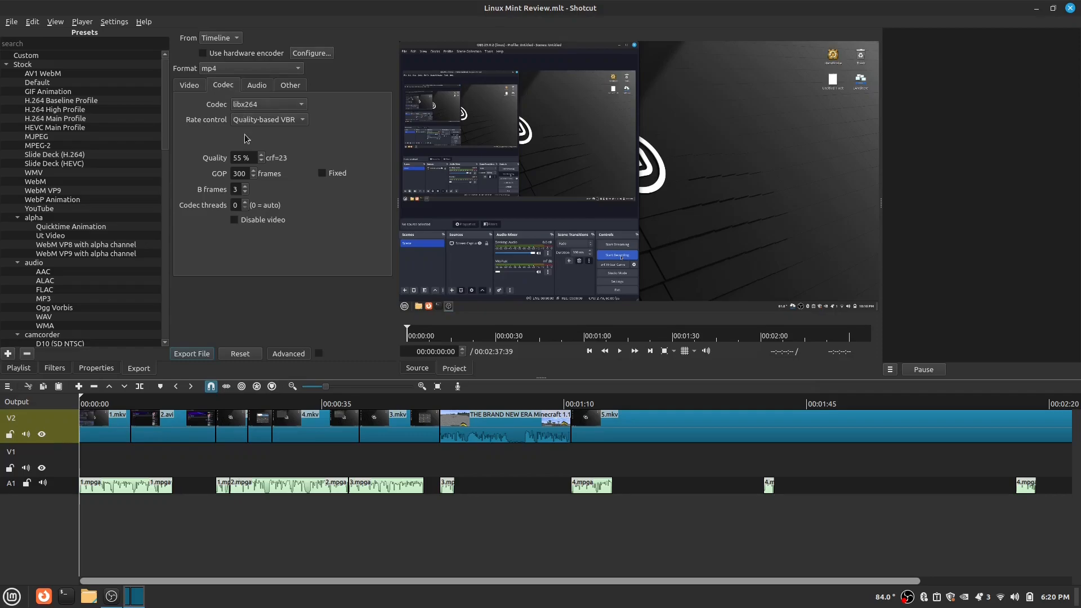
left_click(268, 104)
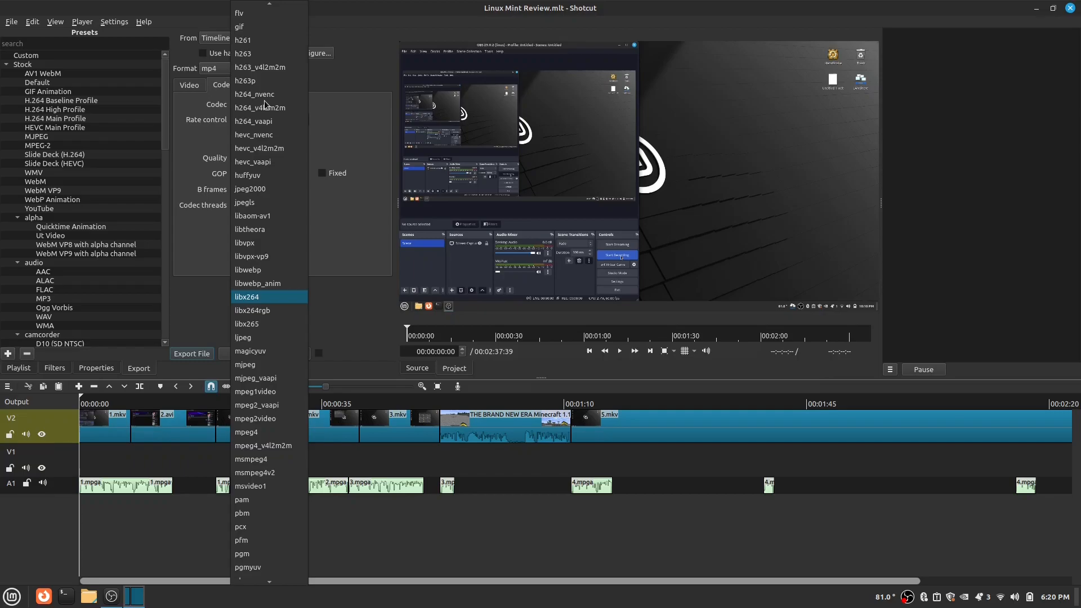
left_click(257, 282)
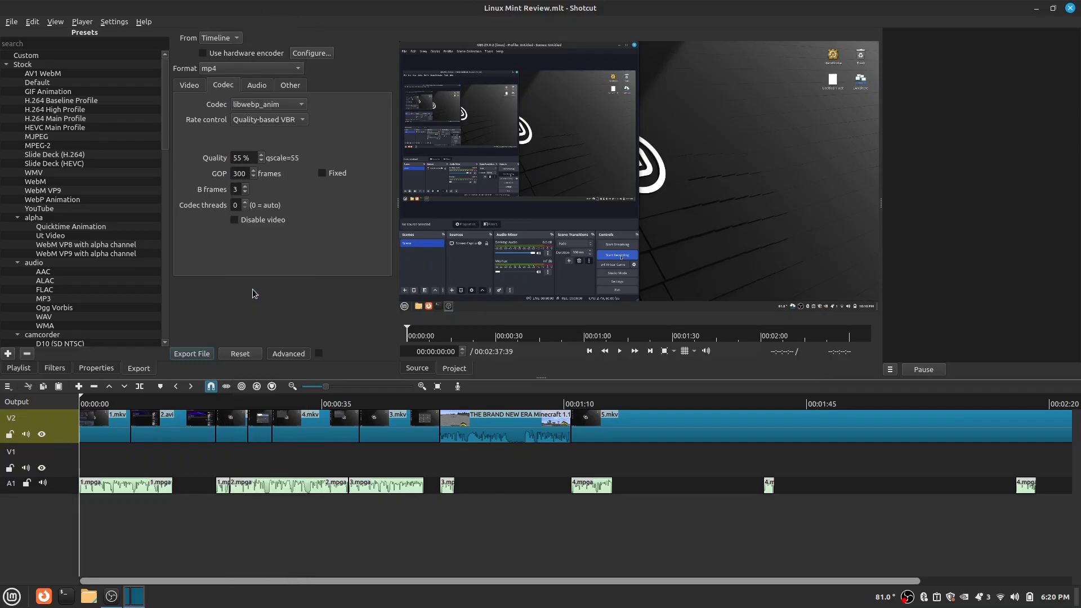
left_click(268, 104)
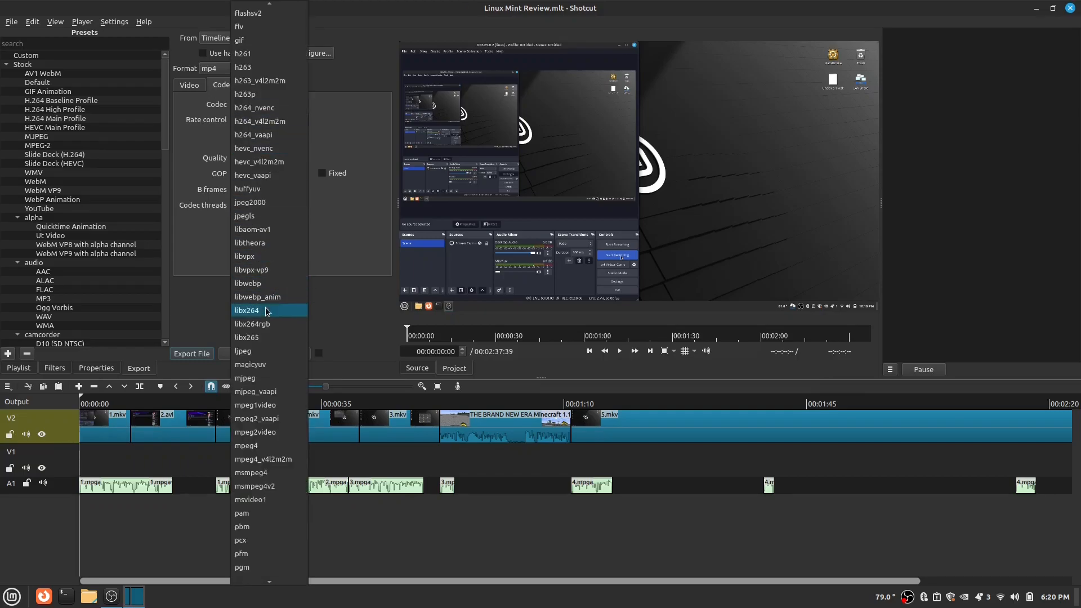
left_click(247, 311)
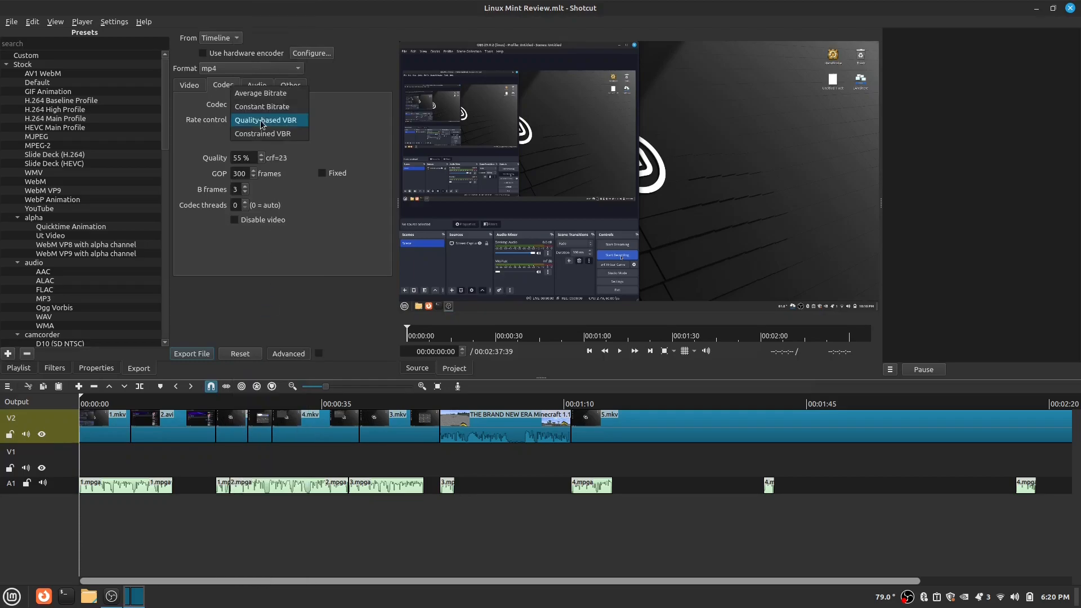
left_click(266, 121)
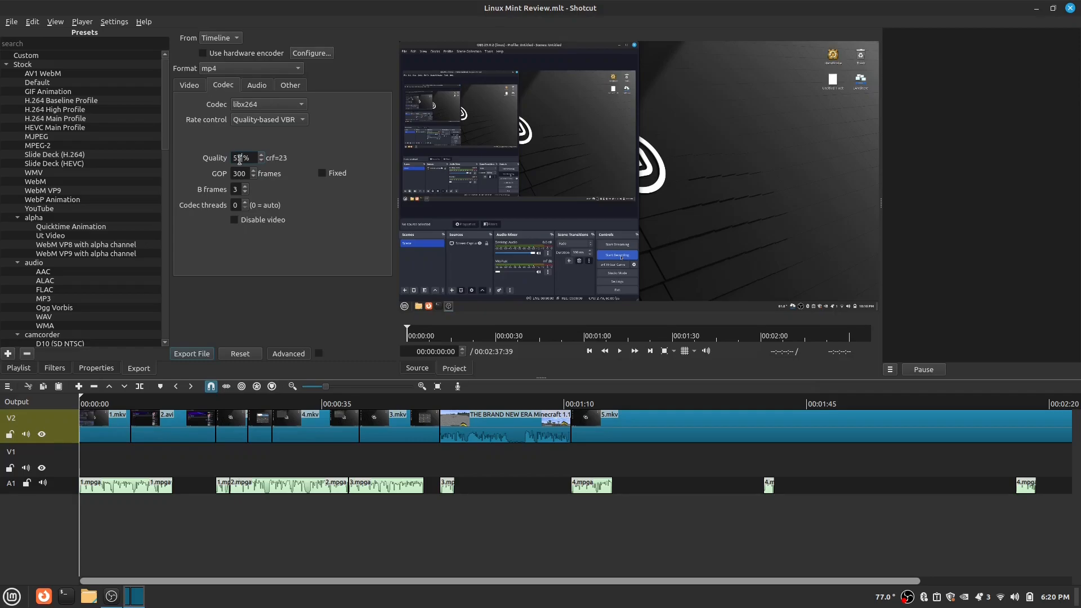
Step: Raise the export quality to 100% and move on to the audio channel options
type("55")
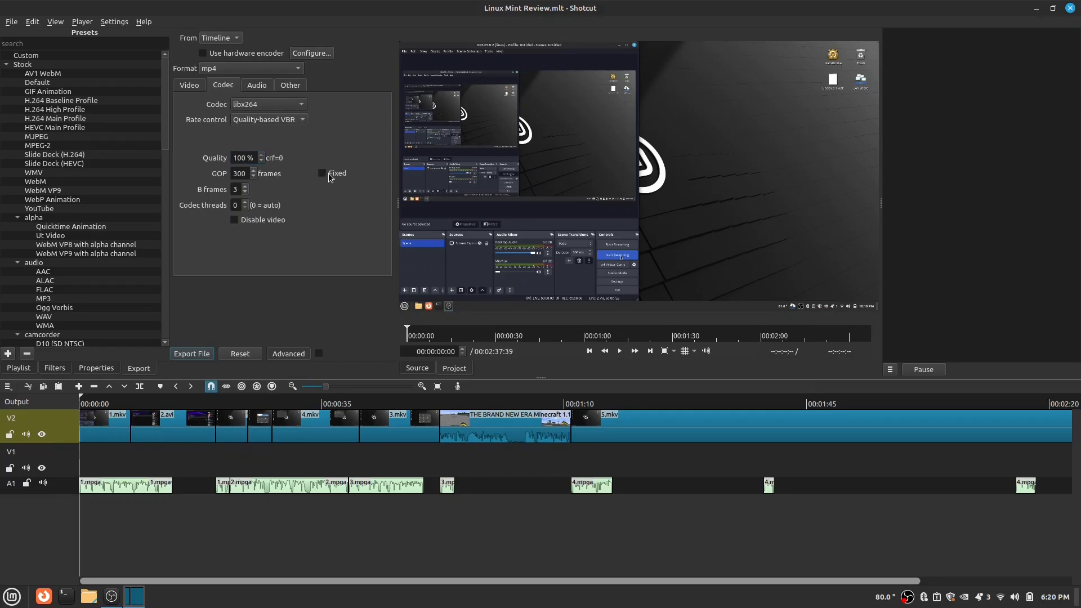
left_click(321, 173)
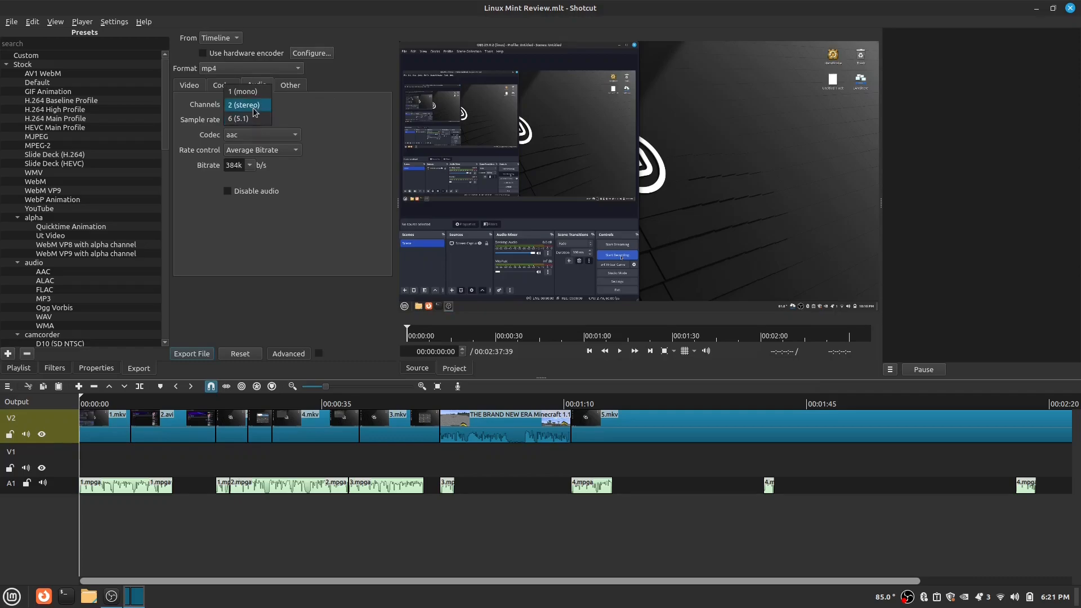
Step: Set audio channels to 2 (stereo) and save the export as testforvideo.mp4 in Downloads
left_click(245, 103)
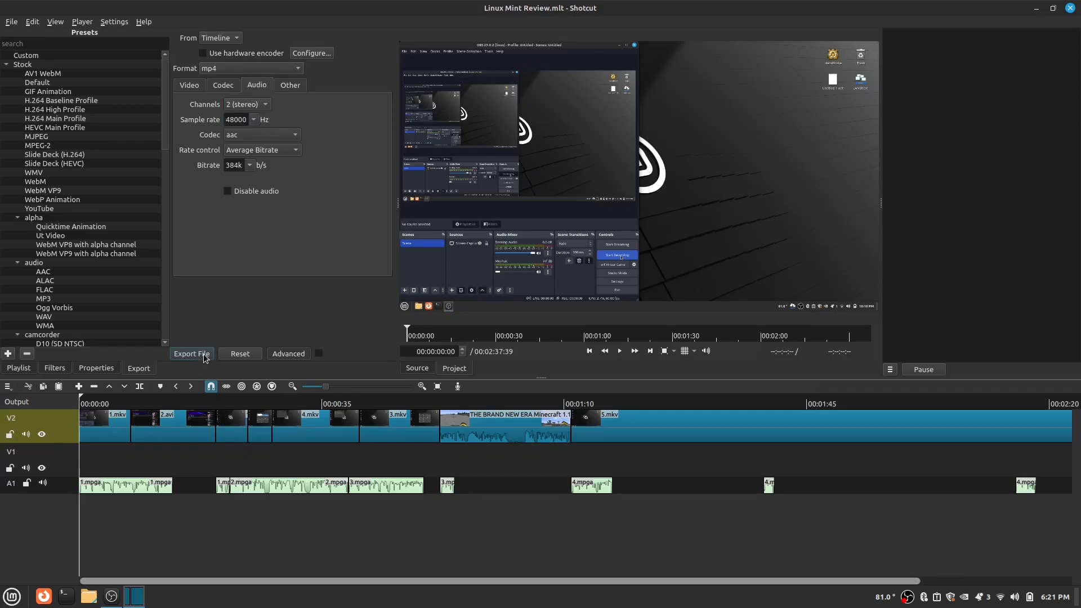
left_click(192, 354)
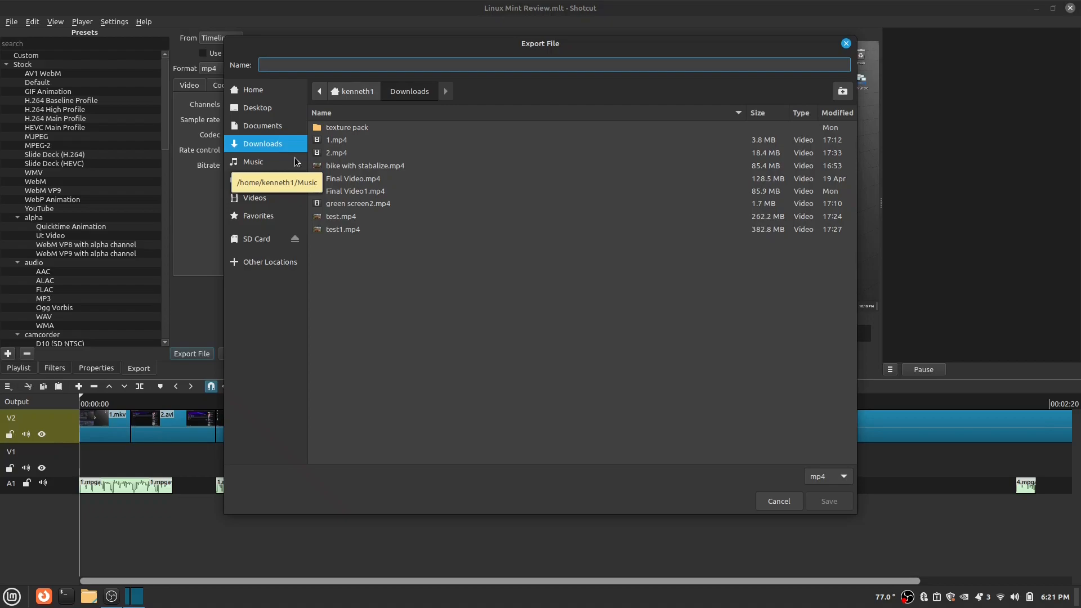
type("testforvideo")
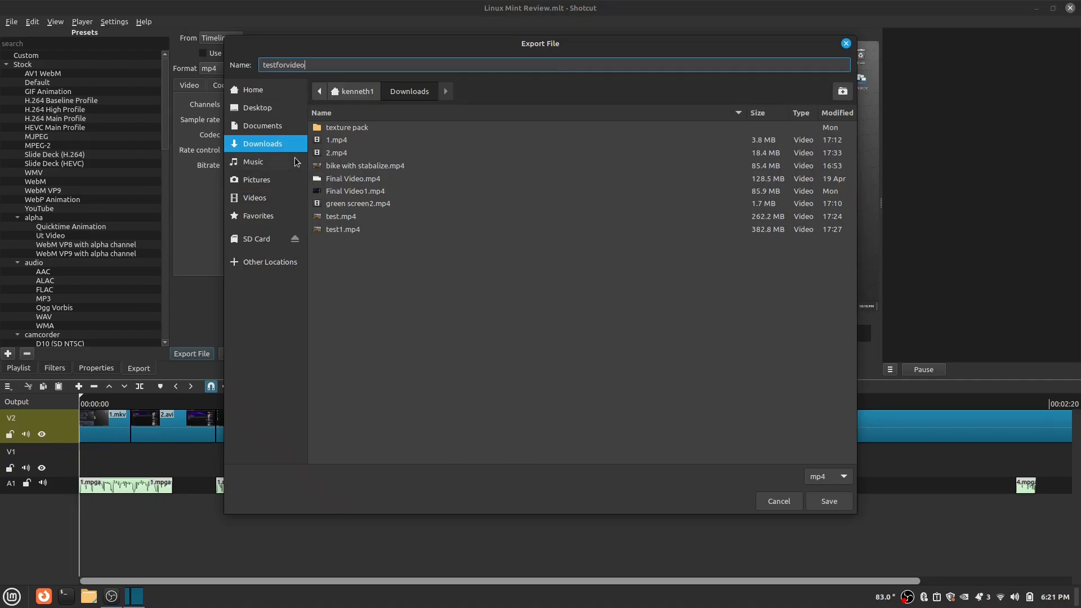
left_click(828, 501)
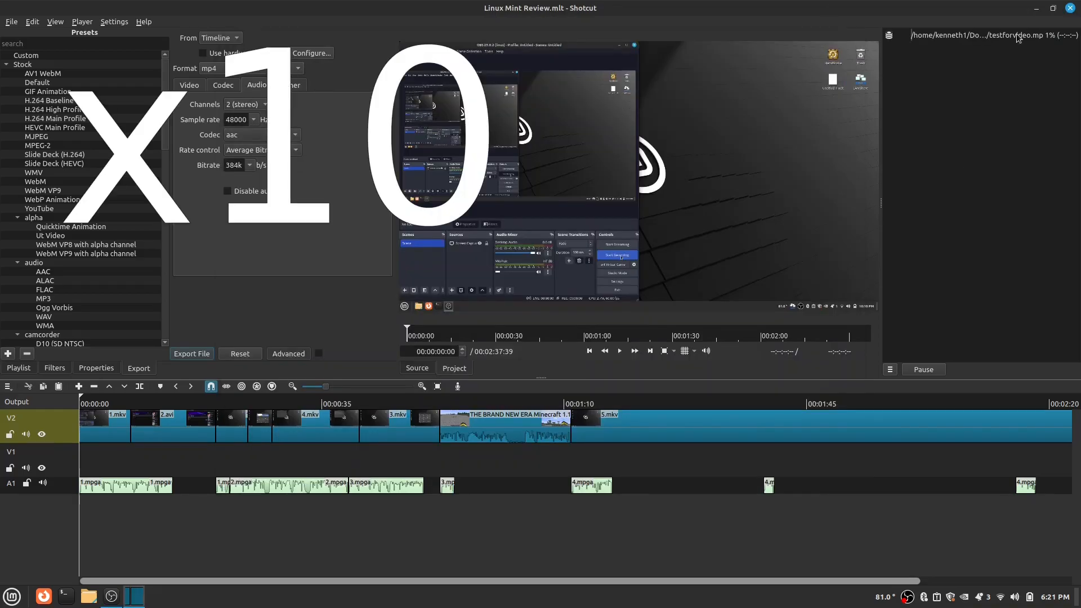
Step: Watch the testforvideo.mp4 job in the Jobs panel until it completes
left_click(190, 85)
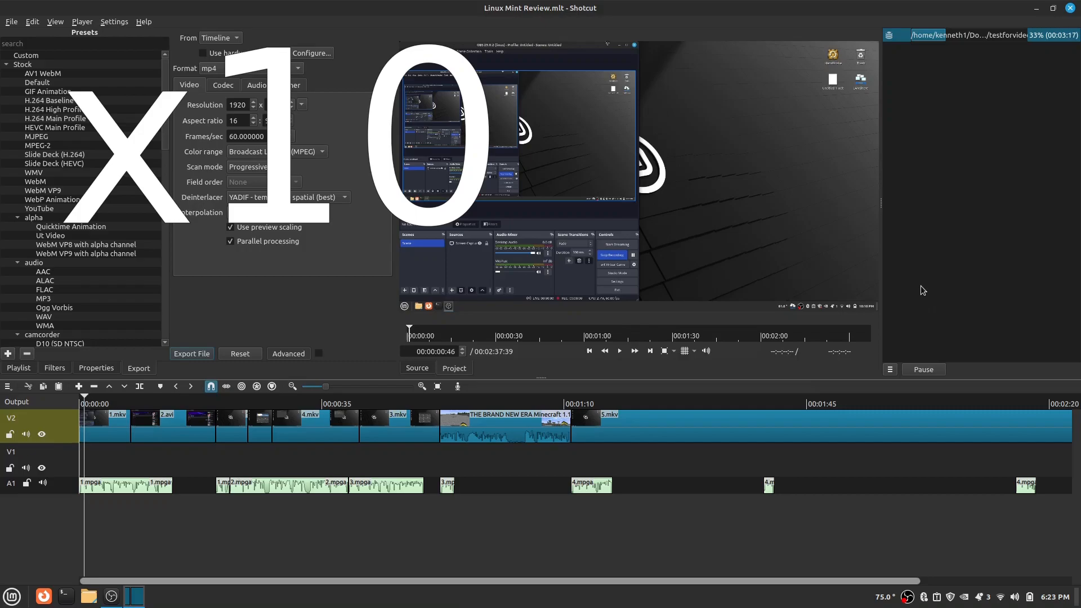
mouse_move(930, 192)
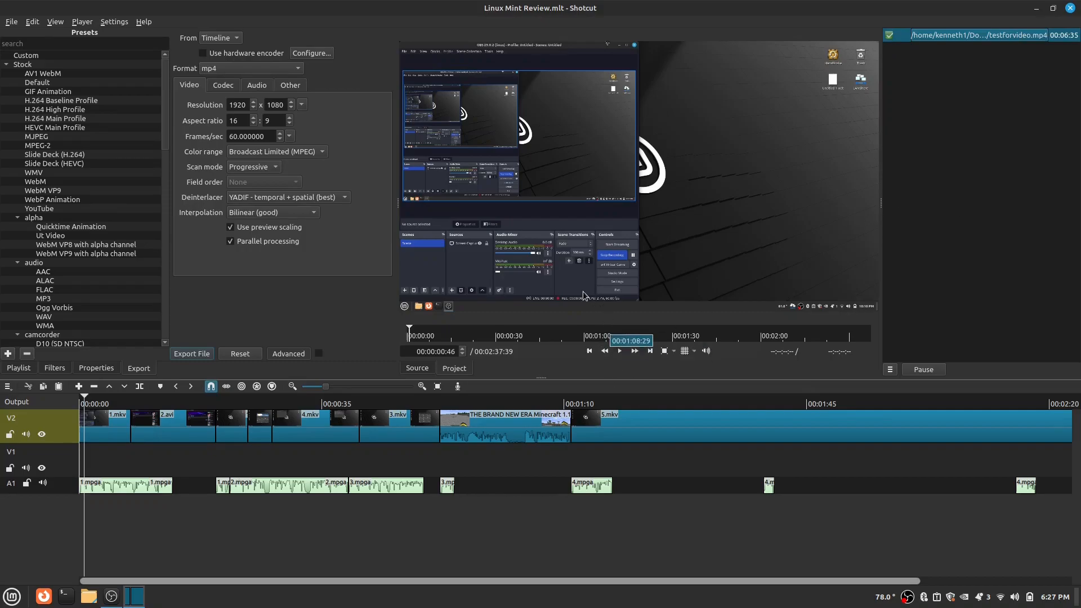
left_click(471, 439)
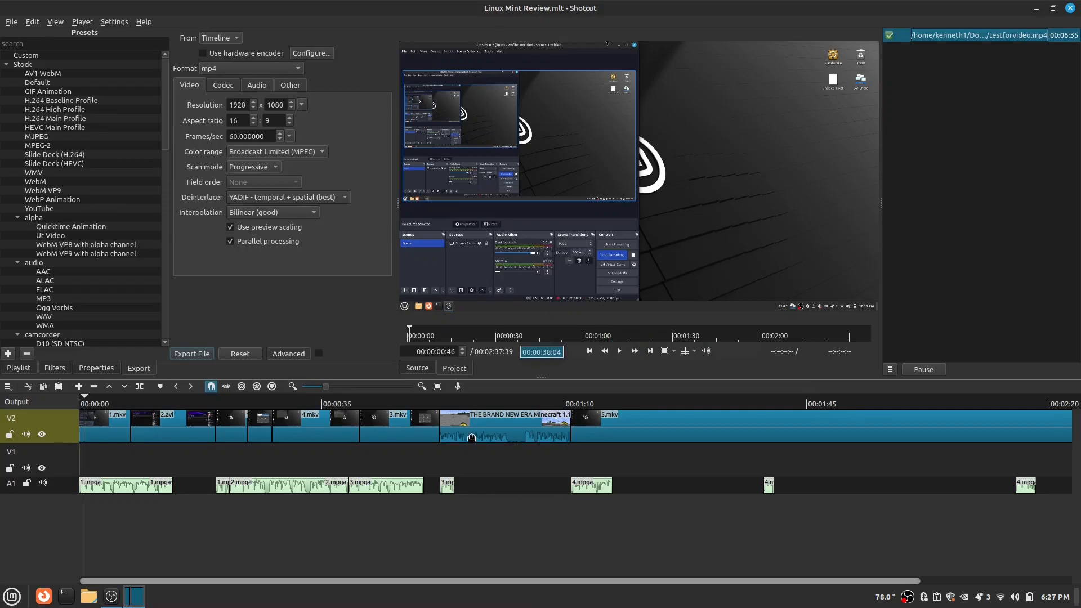